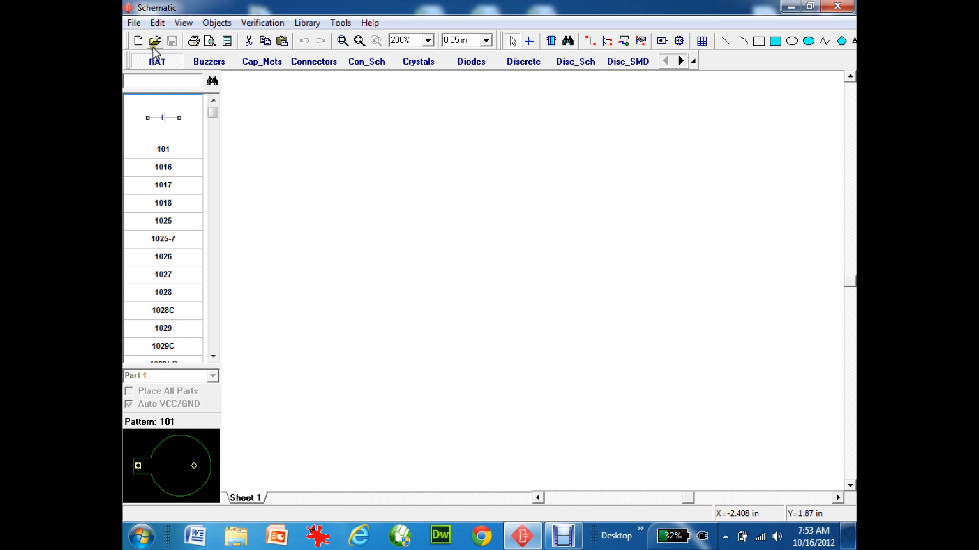
Step: View the Cap_Nets, Connectors and Crystals library parts lists in turn
click(262, 61)
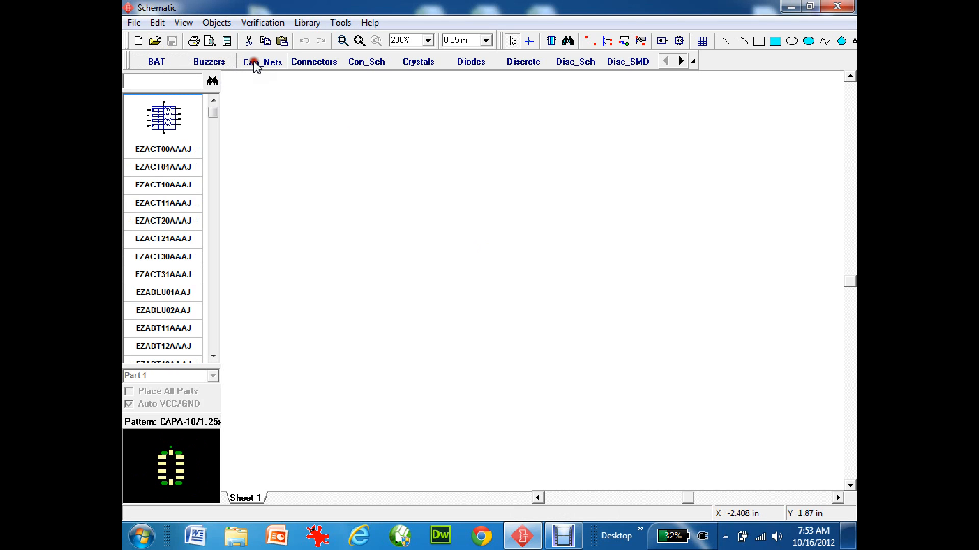
click(313, 62)
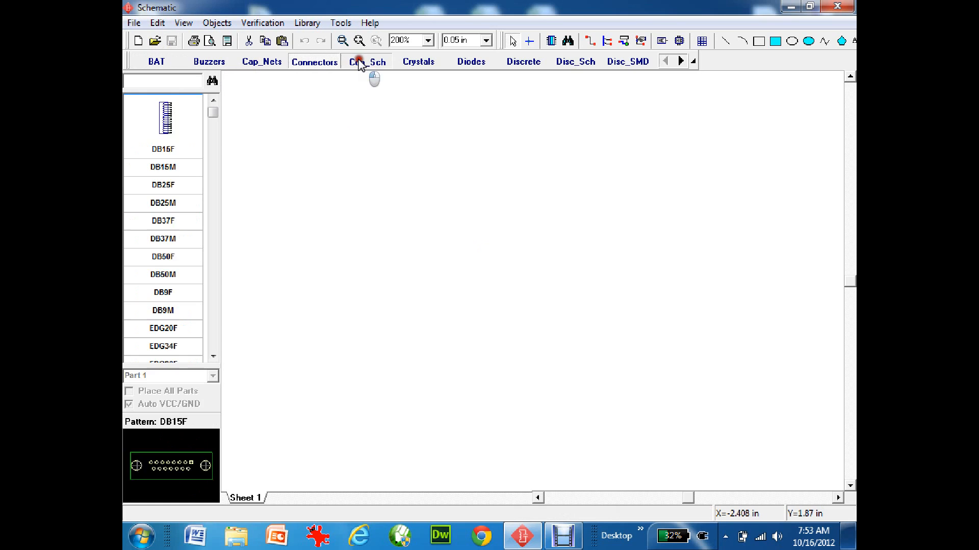
click(418, 61)
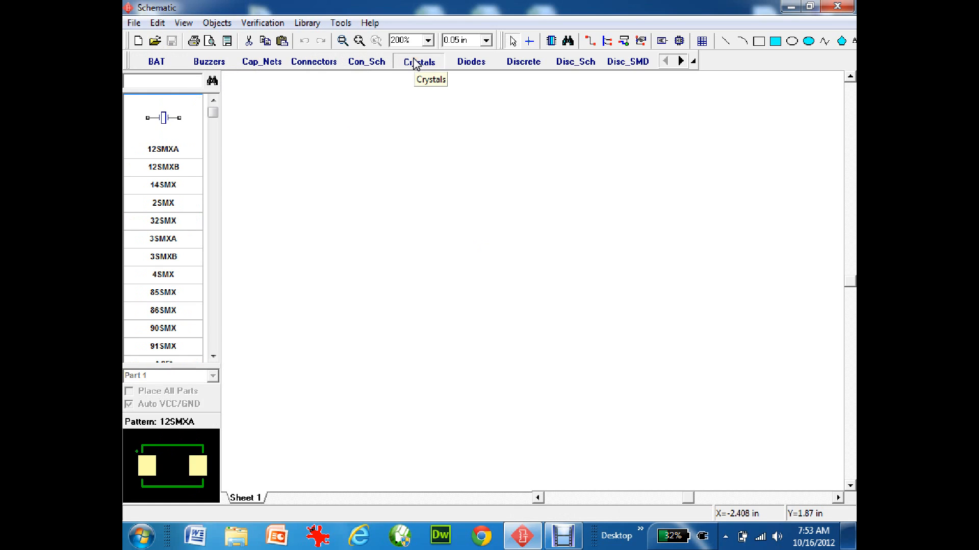
mouse_move(320, 99)
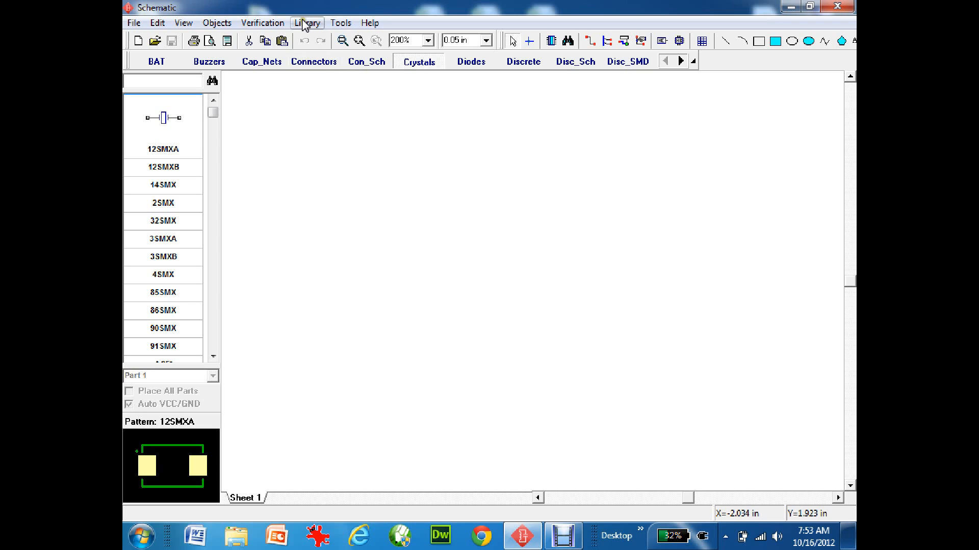
Step: Point Library Setup's library folder to K:\Electronics Lab\diptrace
click(307, 23)
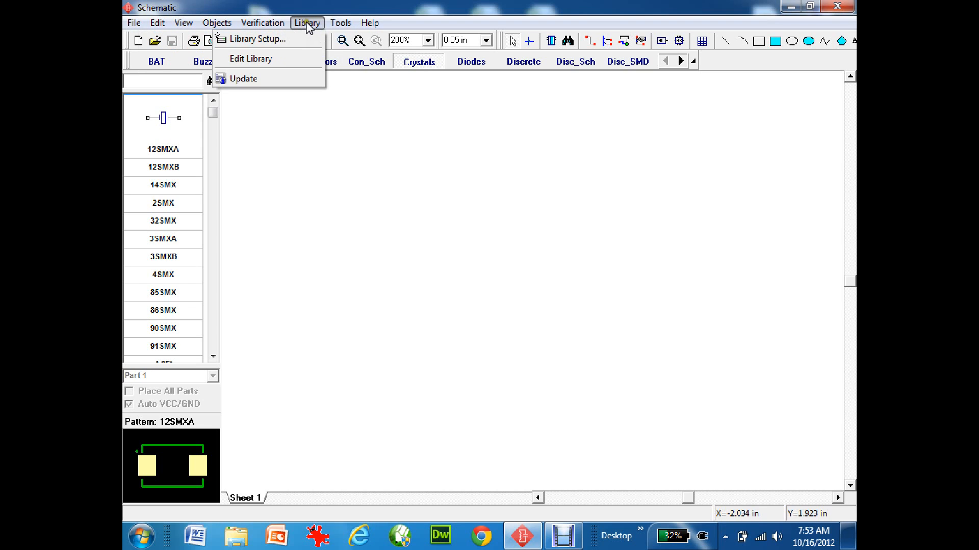
click(256, 39)
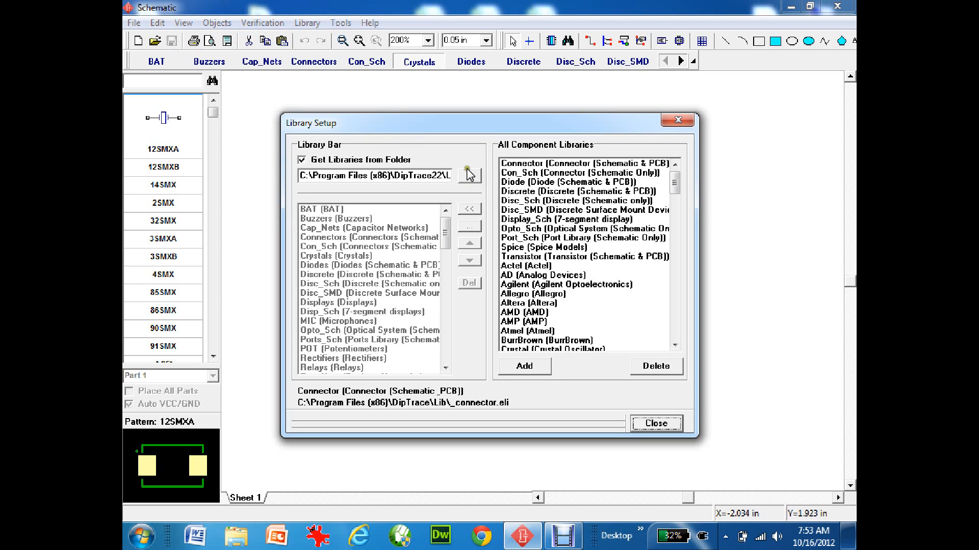
mouse_move(469, 175)
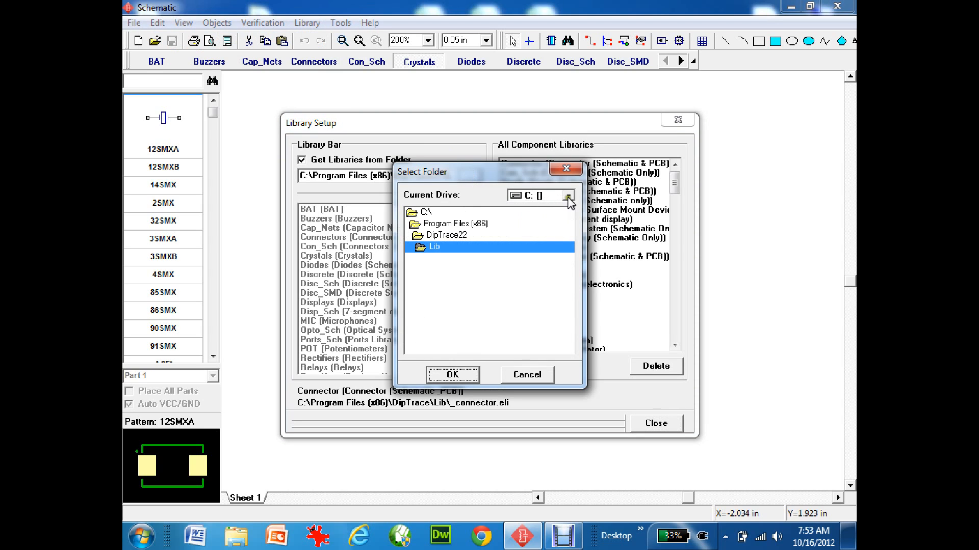
click(567, 195)
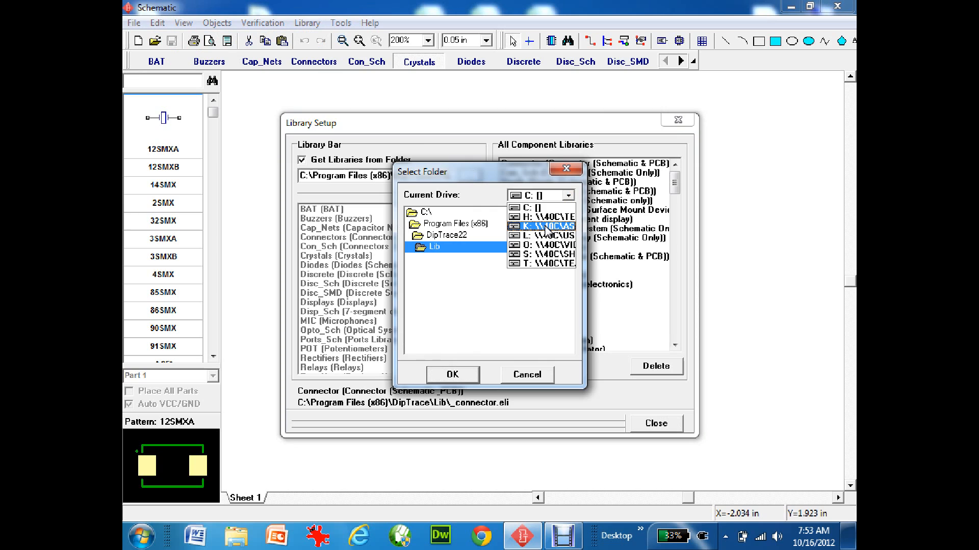
click(544, 225)
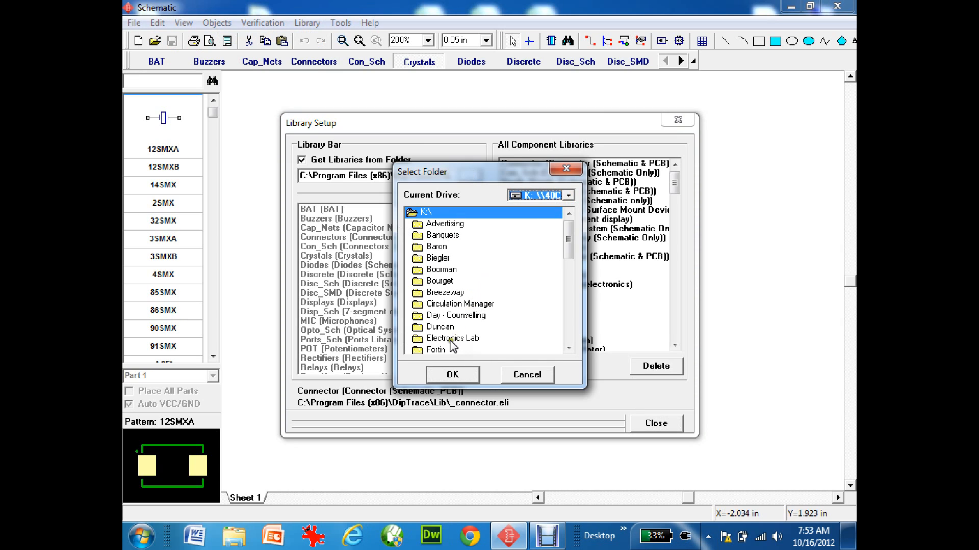
click(454, 338)
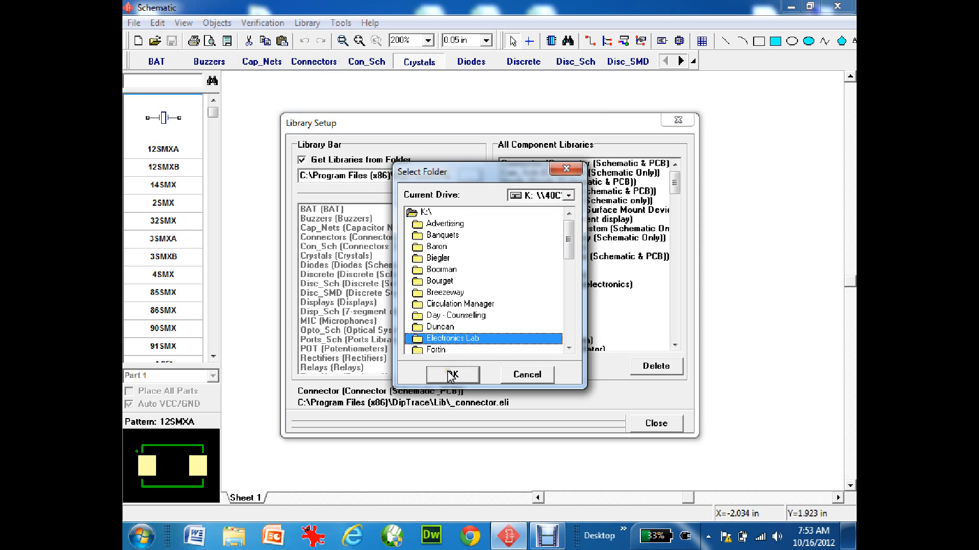
double_click(460, 339)
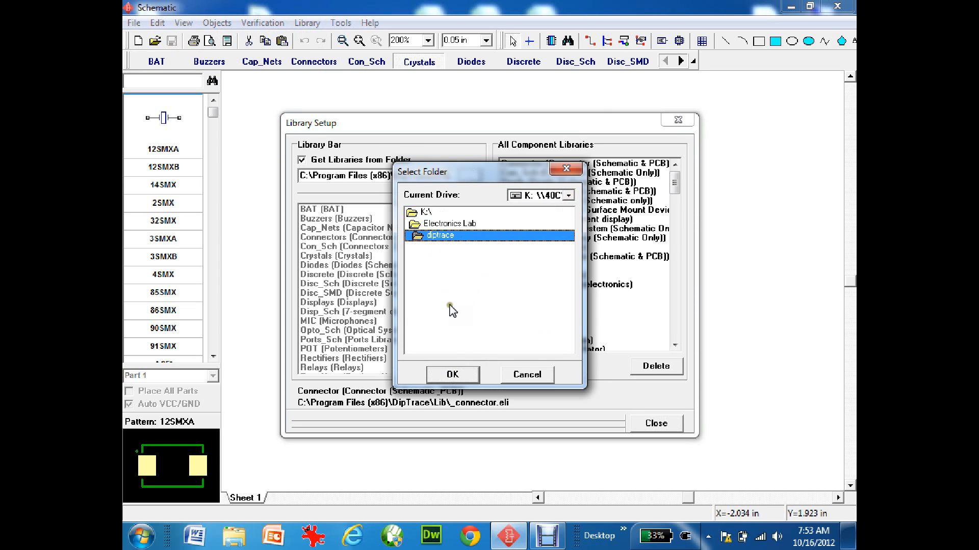
click(451, 374)
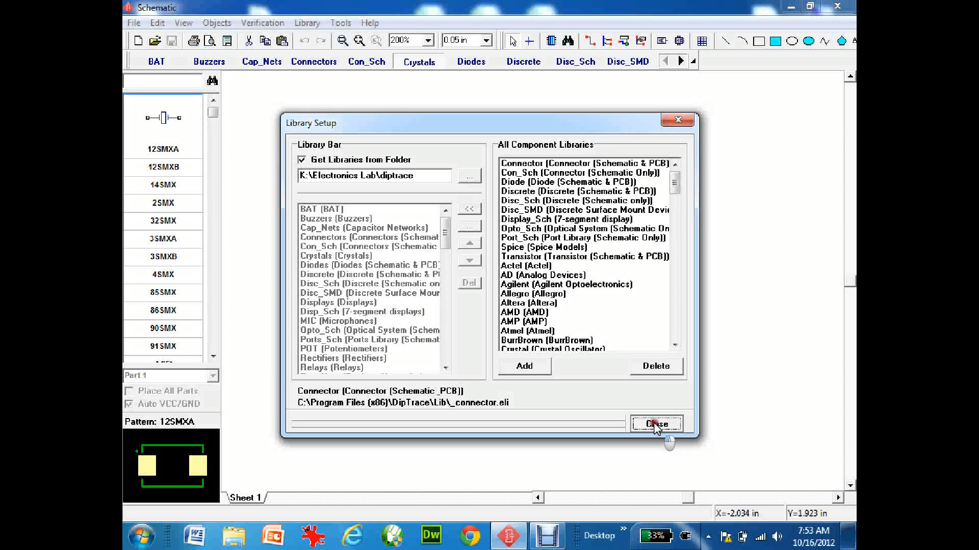
Step: Close Library Setup, browse the School and Special libraries, and return to School
click(656, 424)
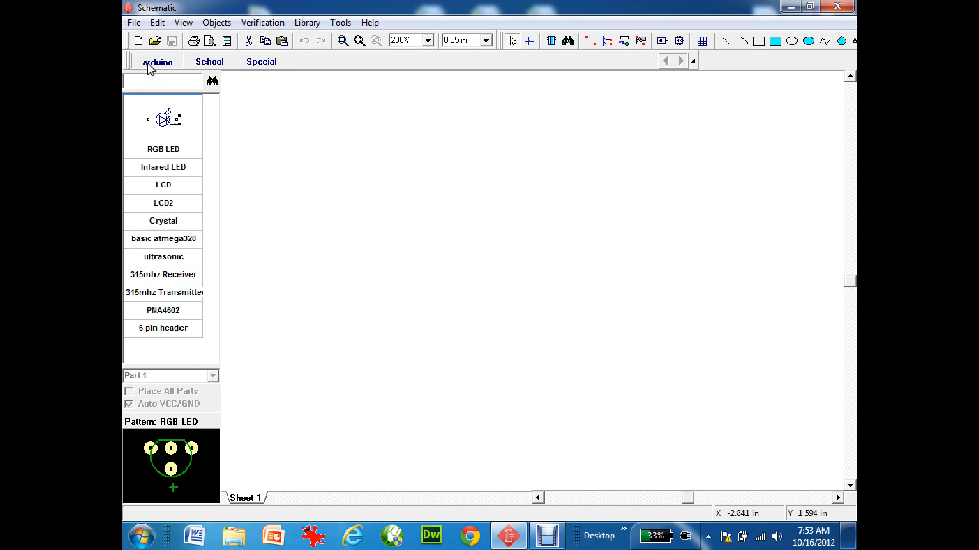
click(209, 61)
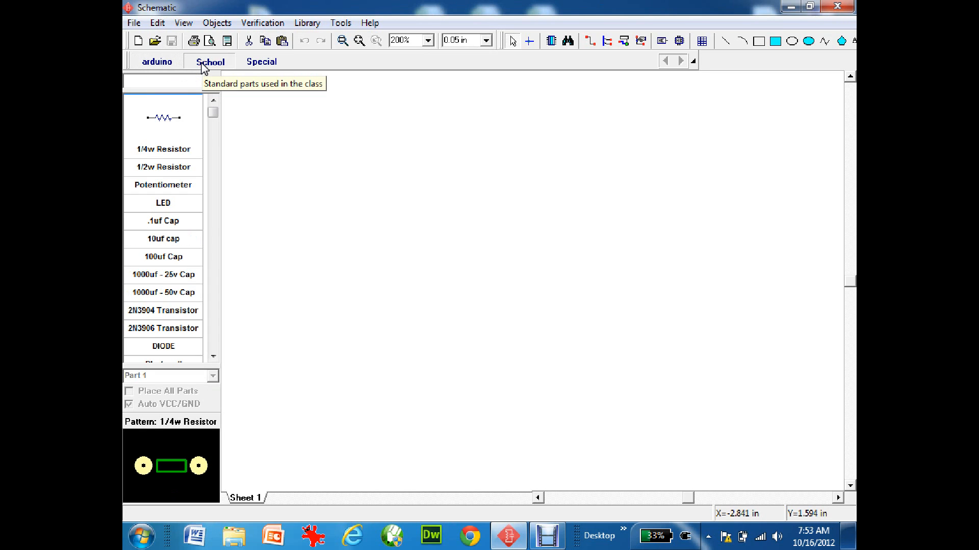
click(261, 61)
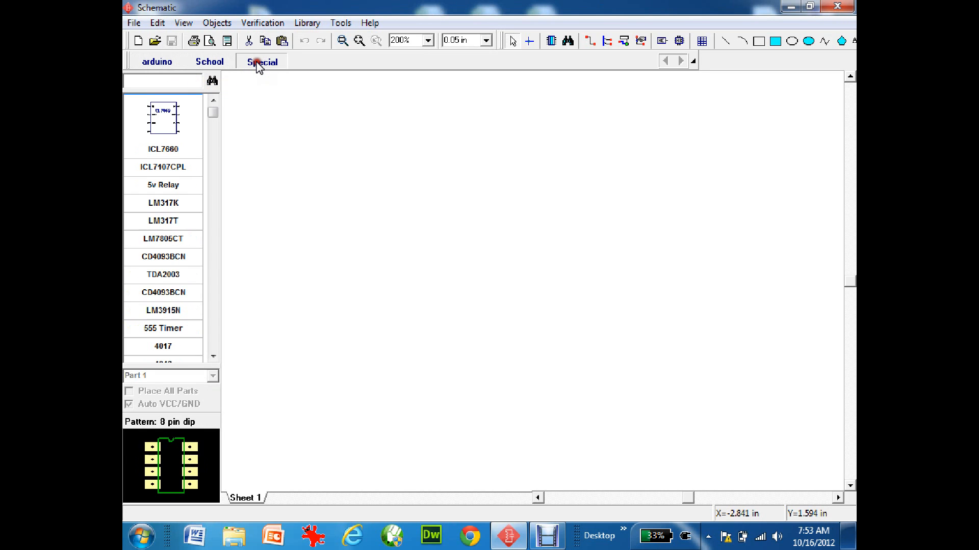
mouse_move(261, 61)
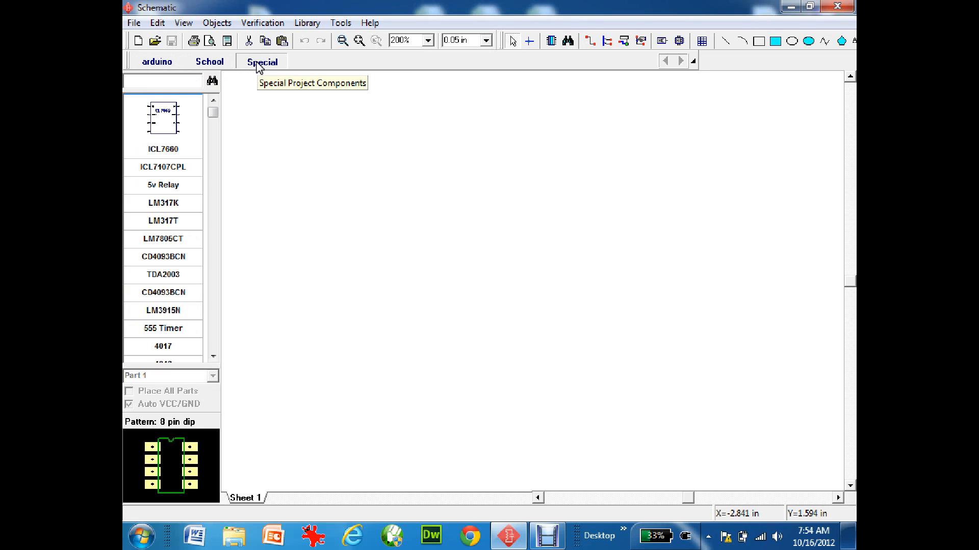
mouse_move(261, 62)
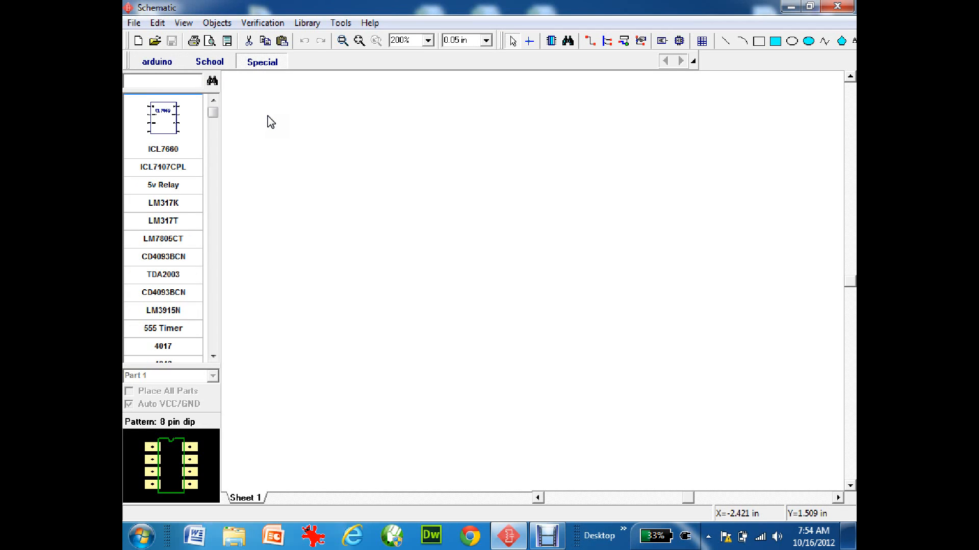
mouse_move(246, 107)
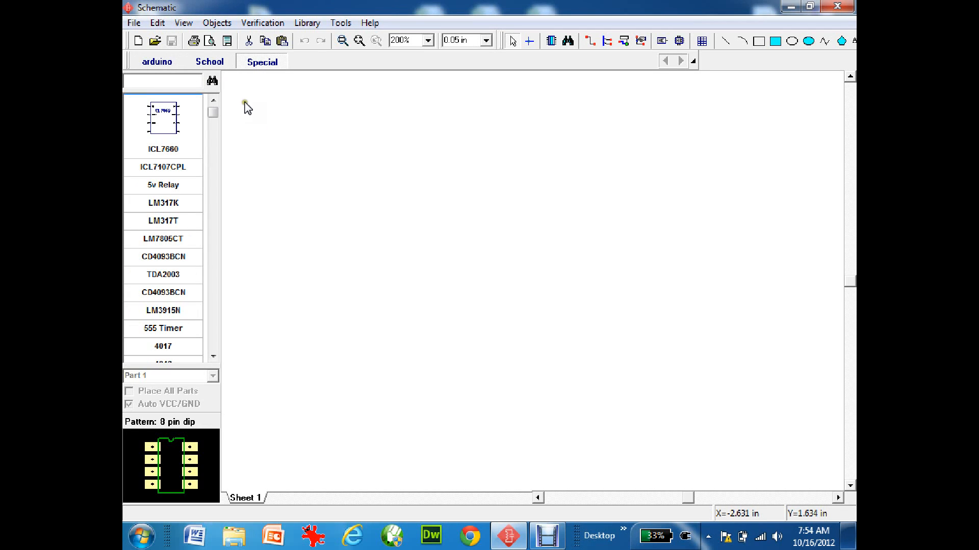
mouse_move(209, 61)
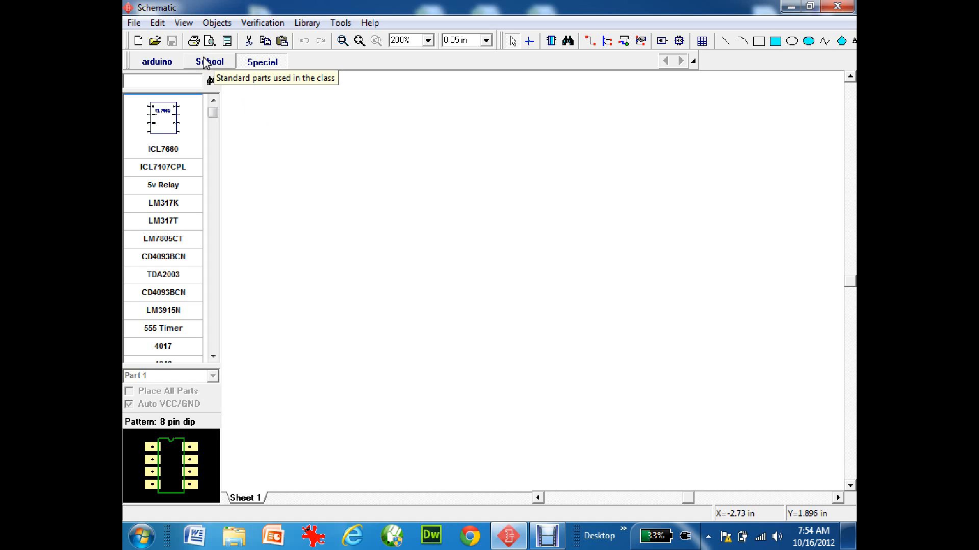
click(211, 61)
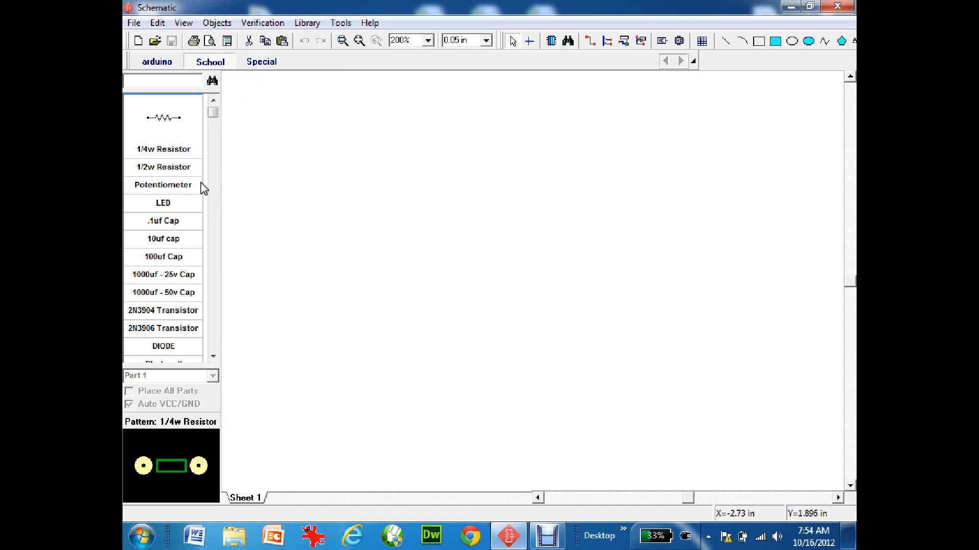
mouse_move(180, 345)
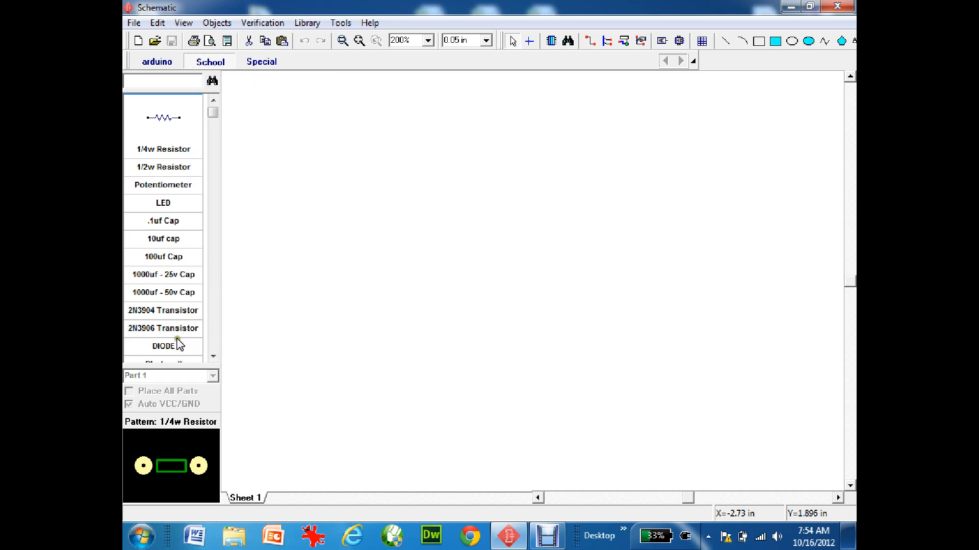
Step: Select the DIODE part from School and place the first diode on the sheet
click(163, 347)
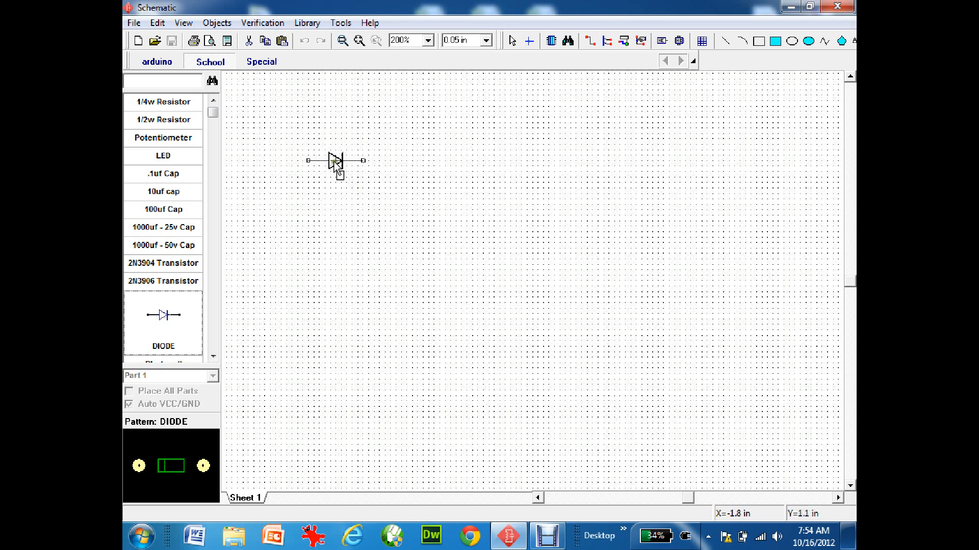
click(335, 161)
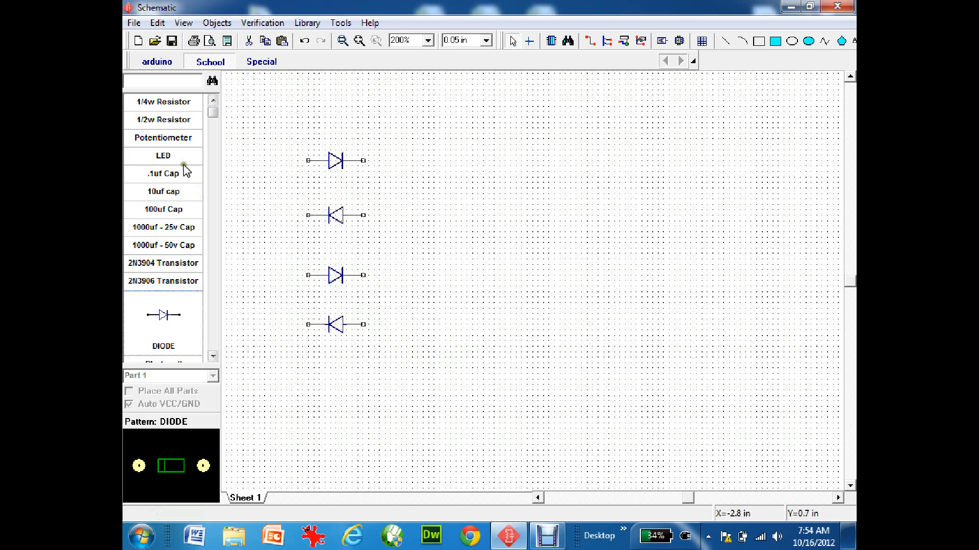
mouse_move(165, 204)
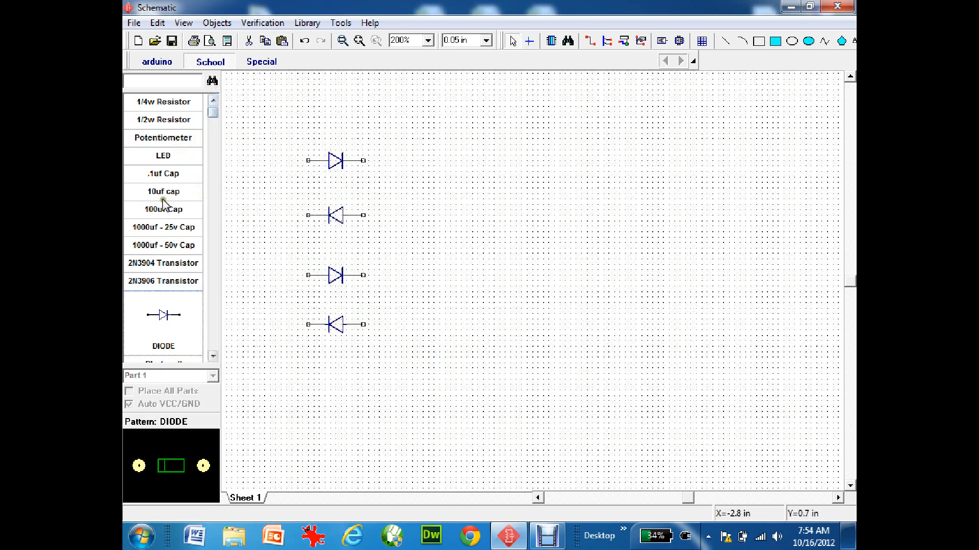
mouse_move(148, 231)
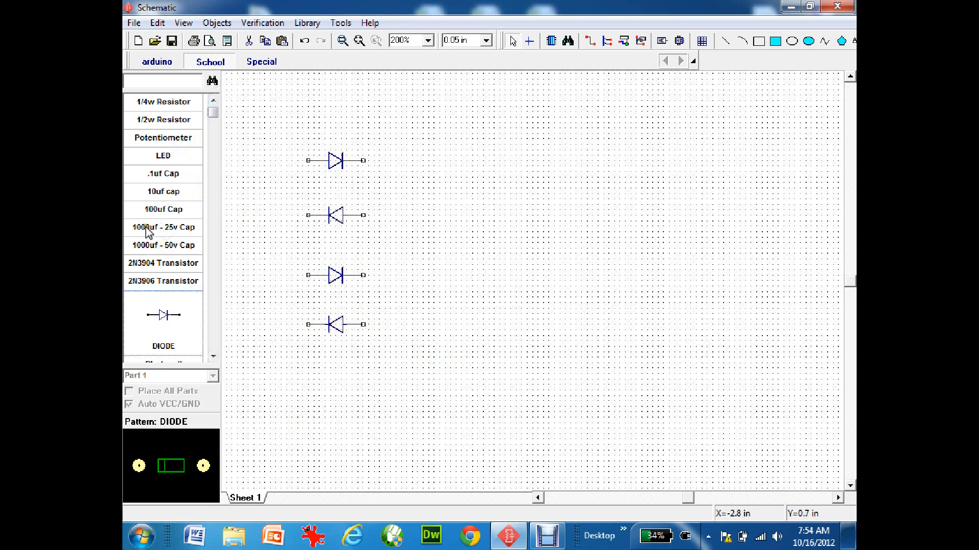
mouse_move(174, 233)
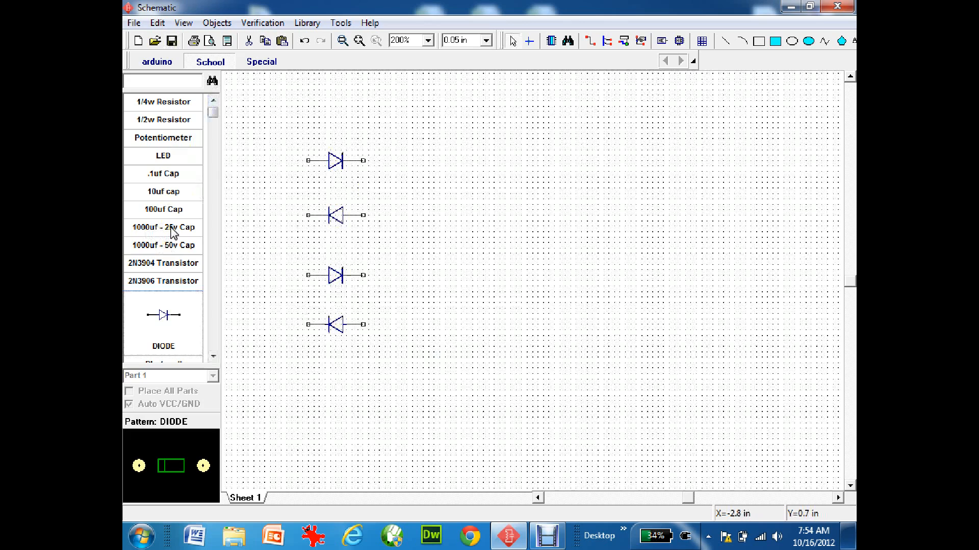
Step: Pick the '1000uf - 25v Cap' part from the School library for placement
click(162, 227)
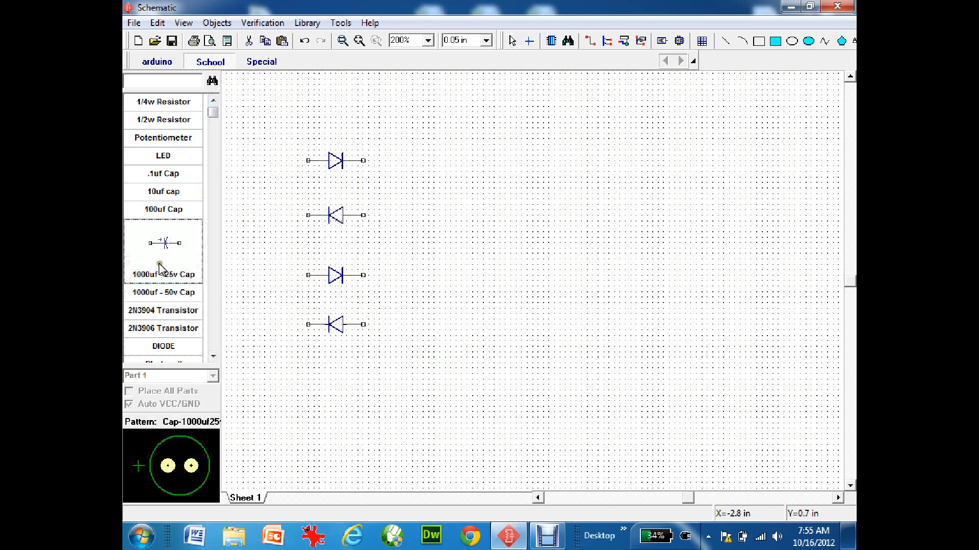
mouse_move(183, 487)
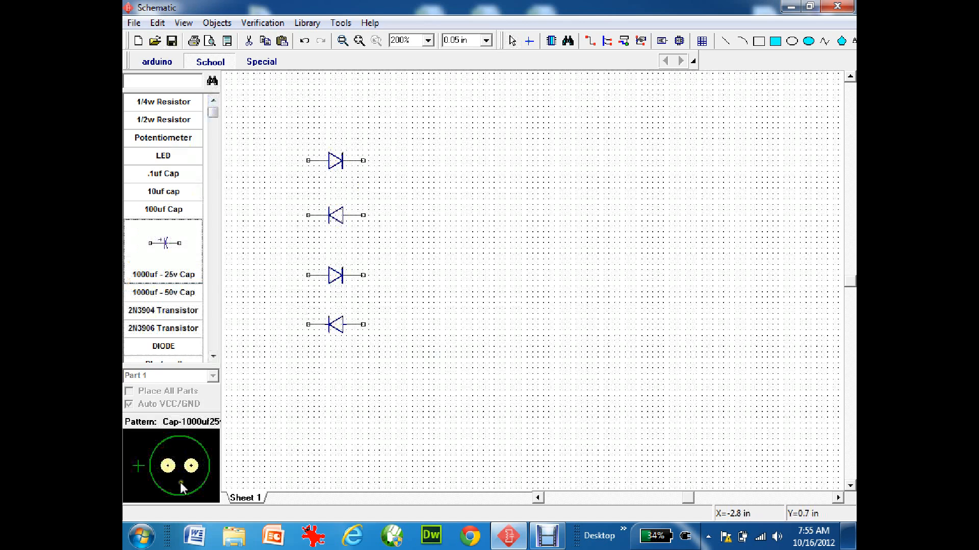
mouse_move(173, 297)
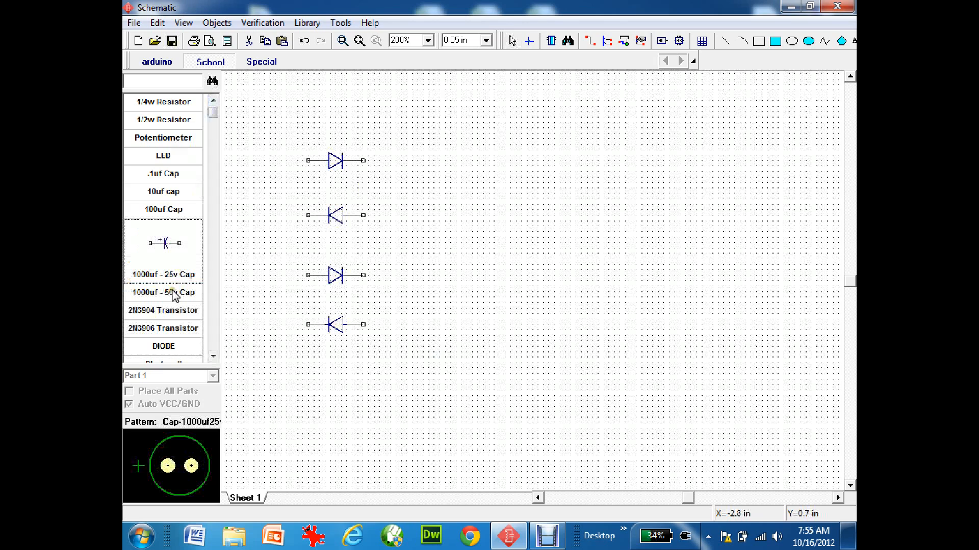
mouse_move(167, 261)
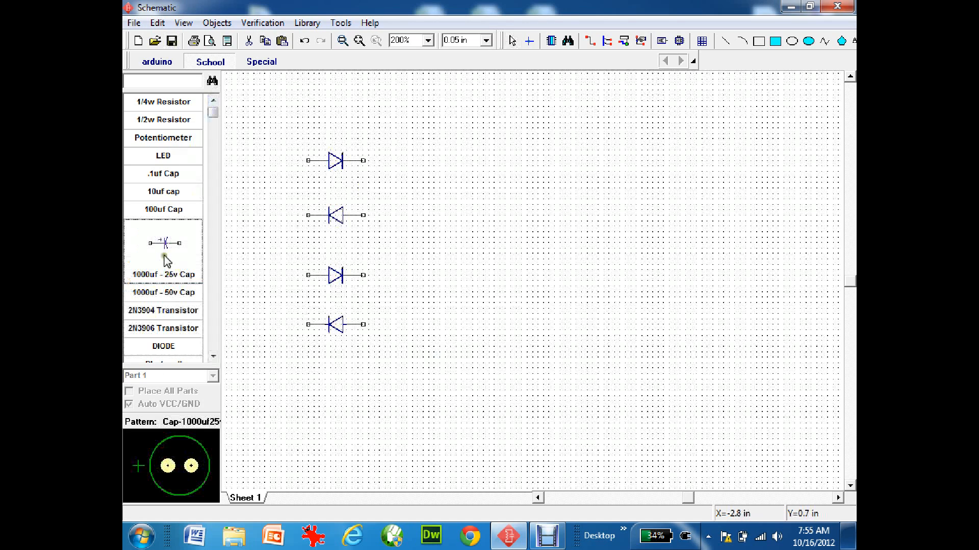
mouse_move(162, 255)
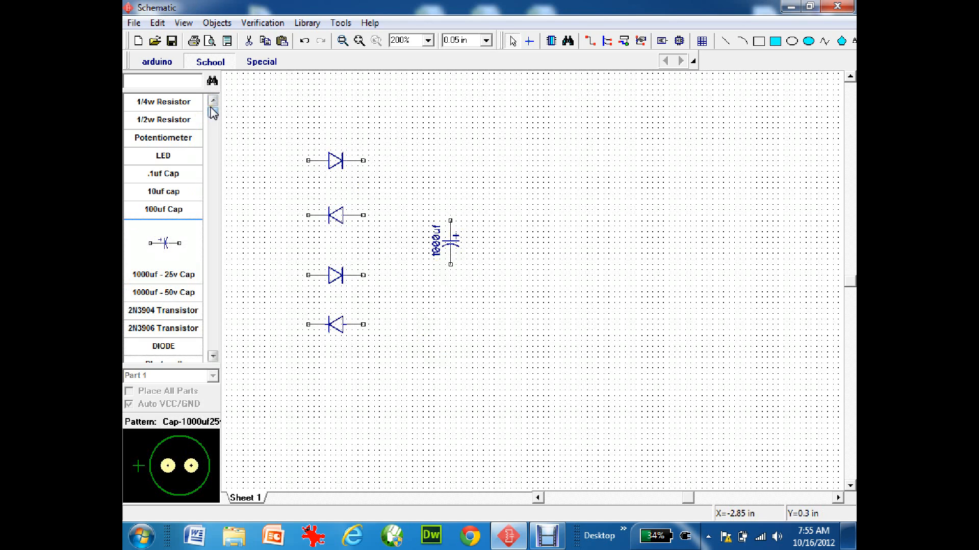
mouse_move(192, 143)
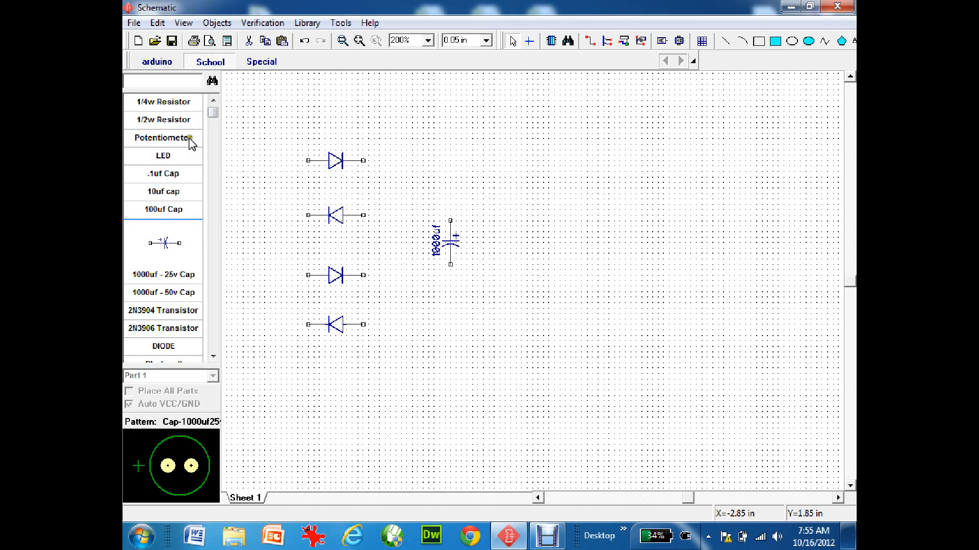
Step: Place the LM7805 regulator from the Special library right of the capacitor
click(261, 61)
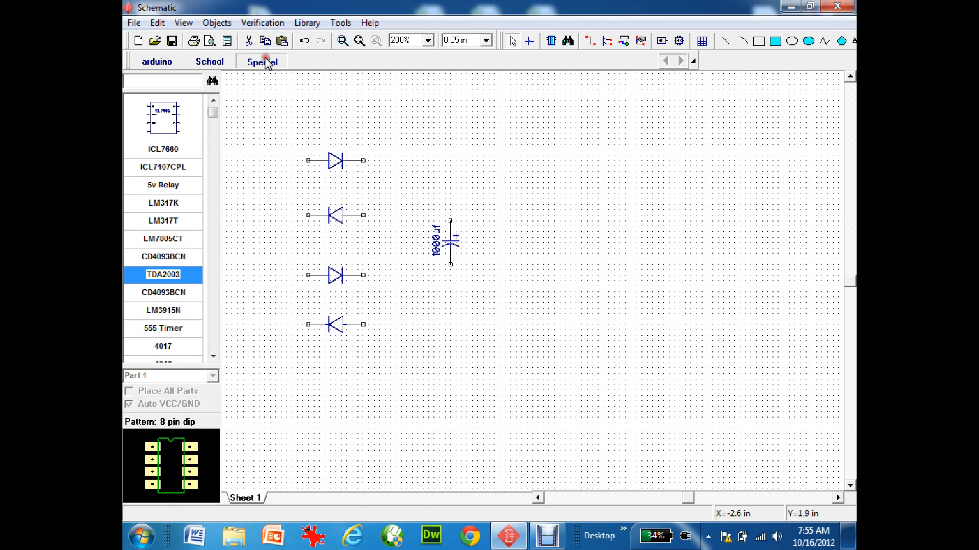
mouse_move(161, 244)
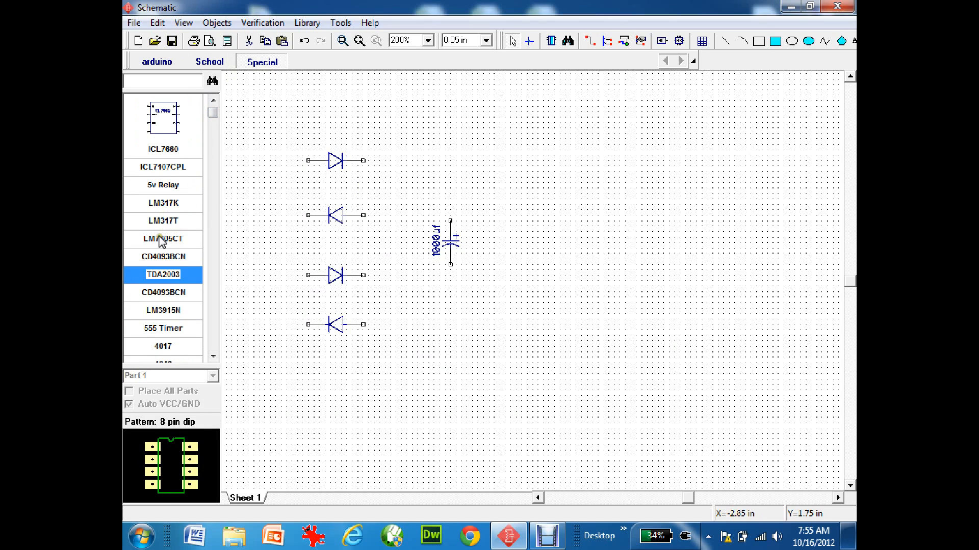
click(162, 239)
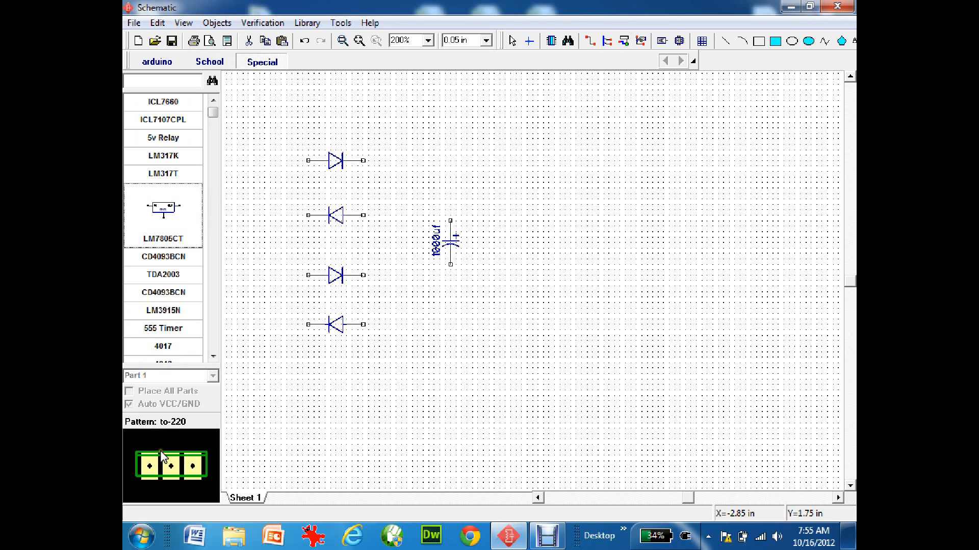
click(509, 212)
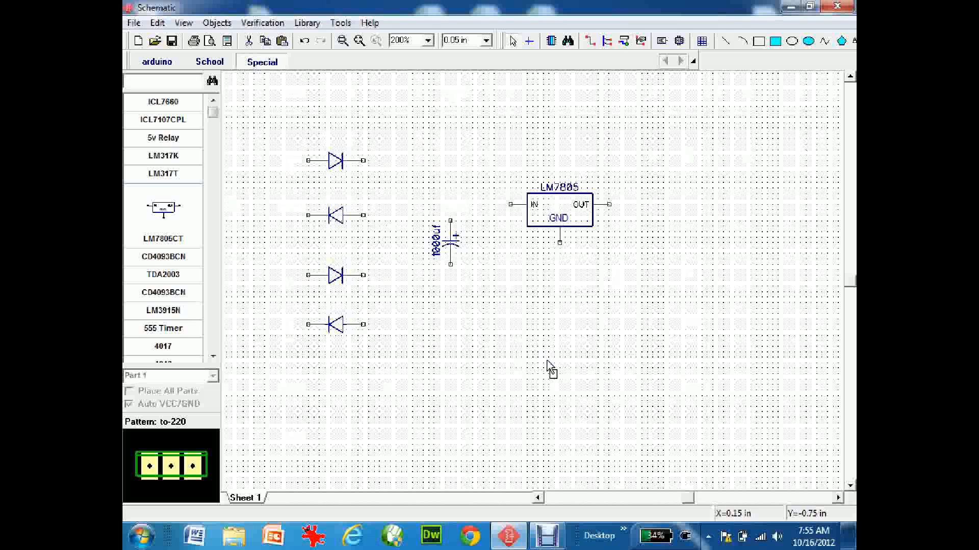
mouse_move(364, 161)
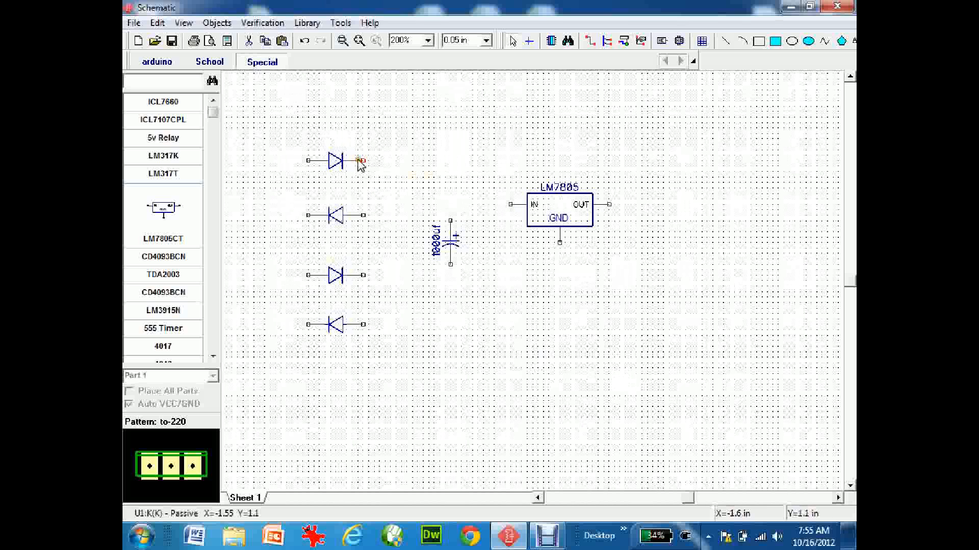
mouse_move(362, 164)
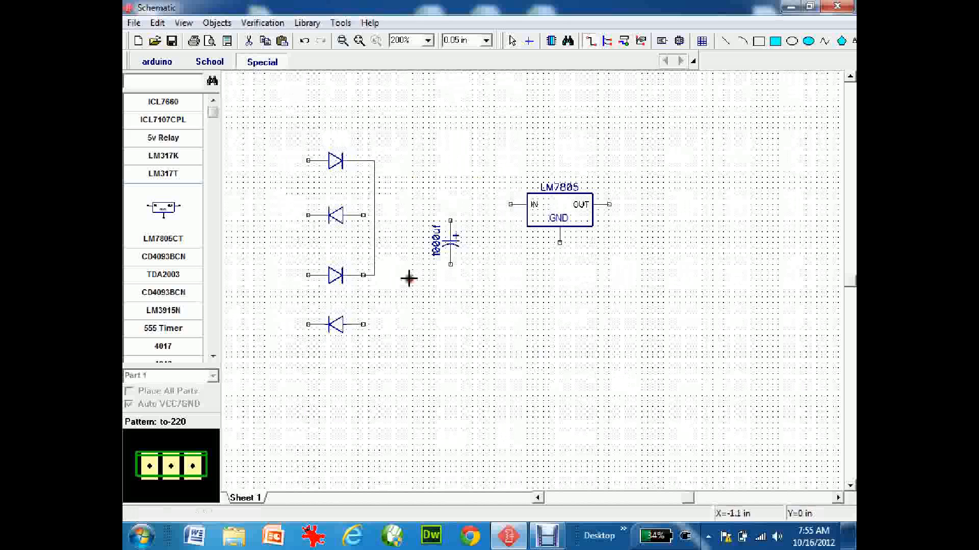
mouse_move(398, 255)
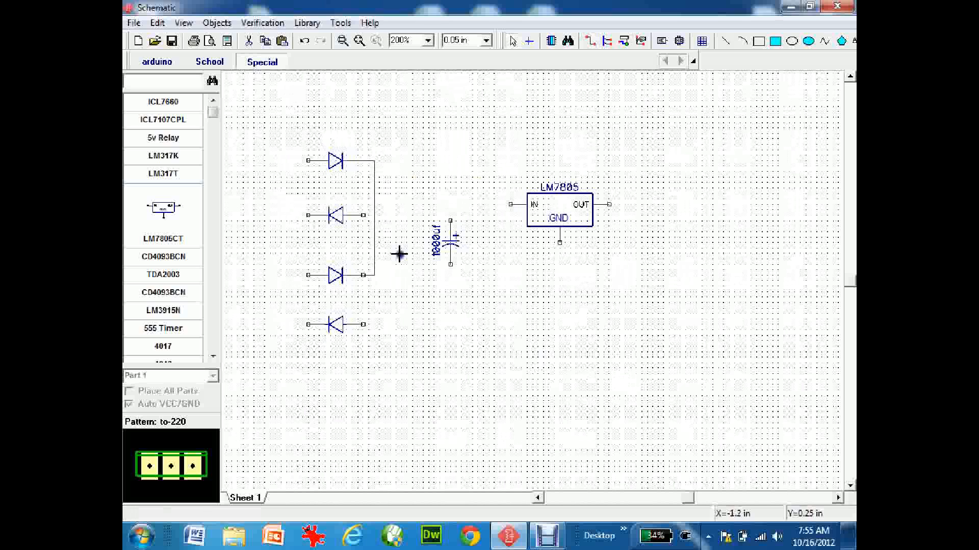
mouse_move(365, 278)
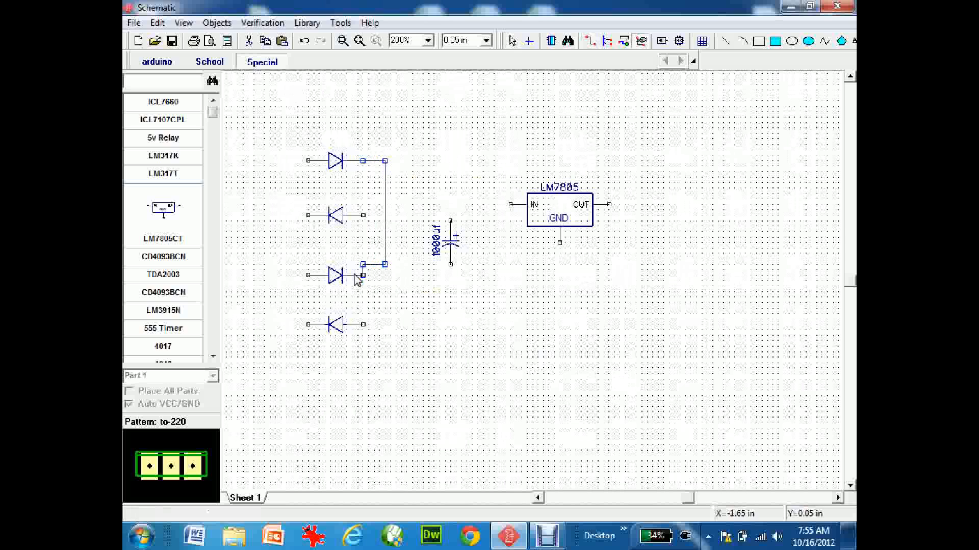
Step: Connect the third diode's output to the cathode wire from the top diode
click(375, 274)
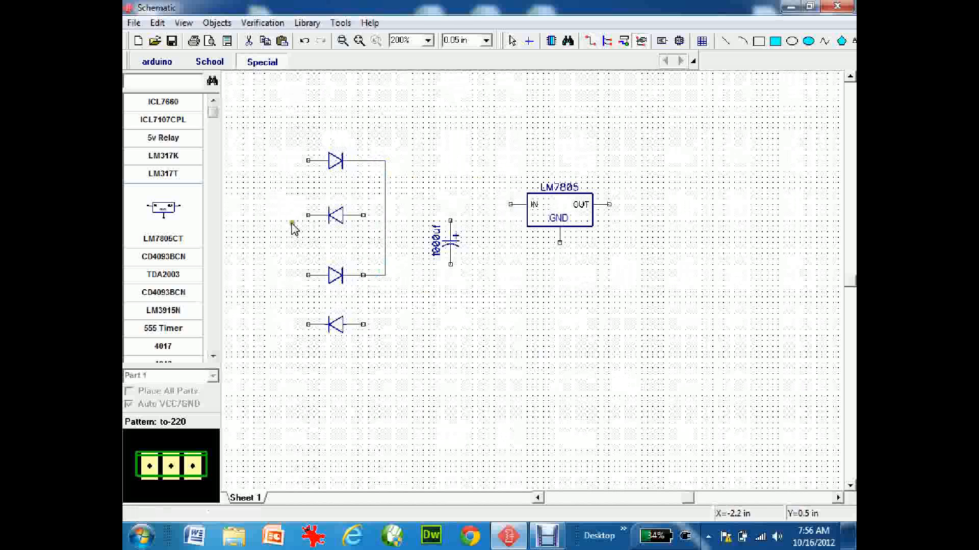
mouse_move(368, 222)
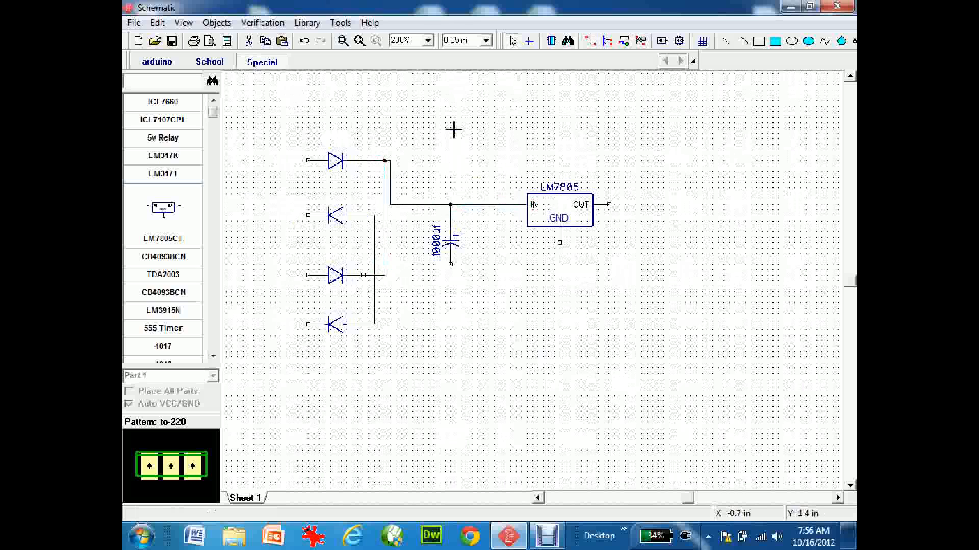
mouse_move(571, 269)
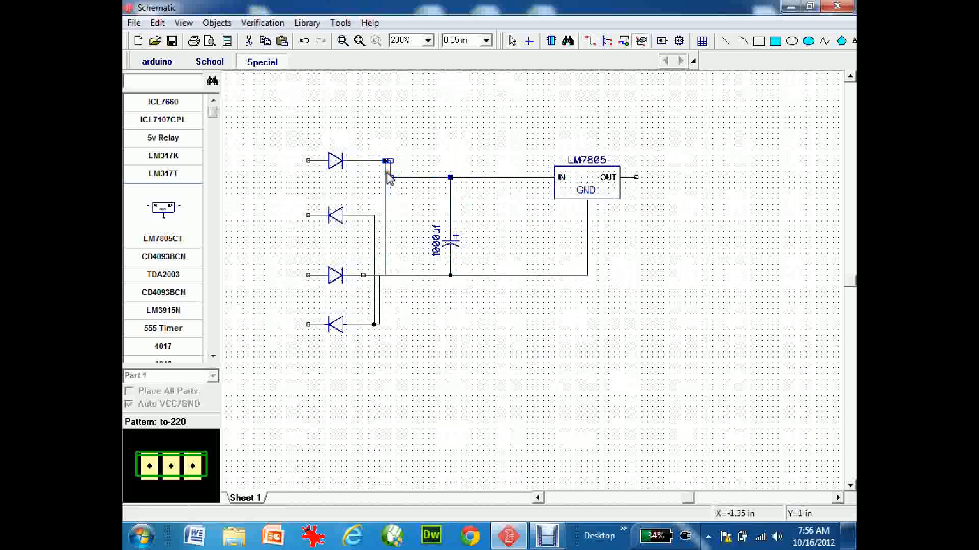
Step: Move the LM7805 level with the top diode, finish the ground wiring, and nudge it left
click(586, 187)
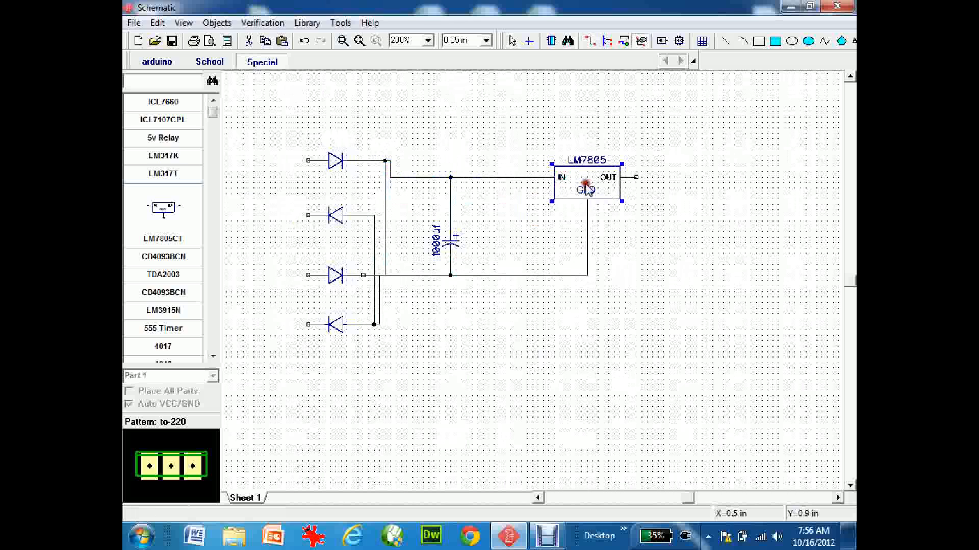
click(586, 187)
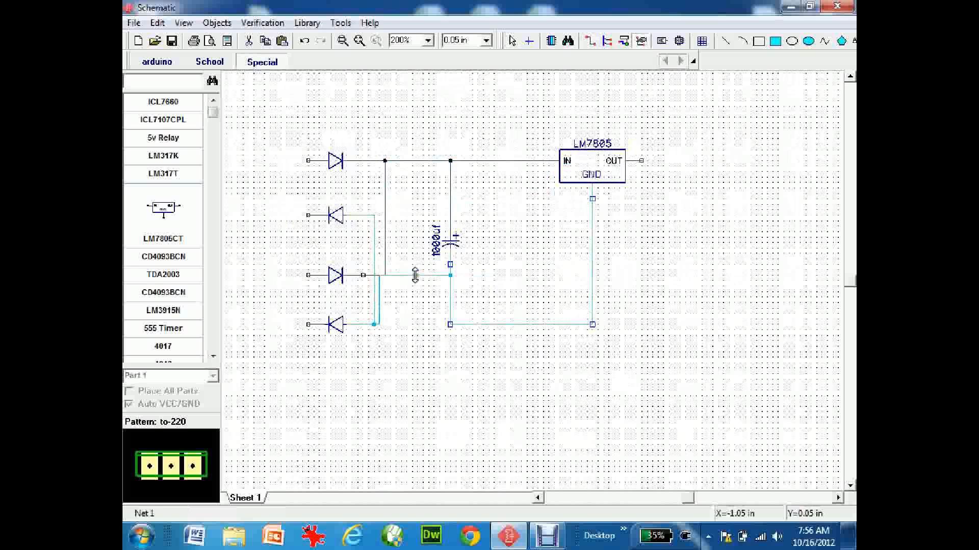
click(429, 390)
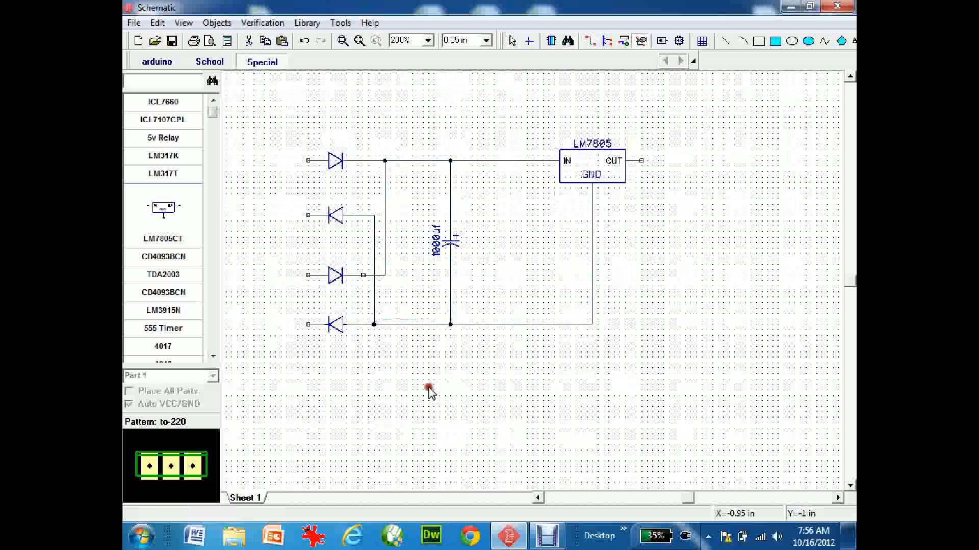
mouse_move(498, 220)
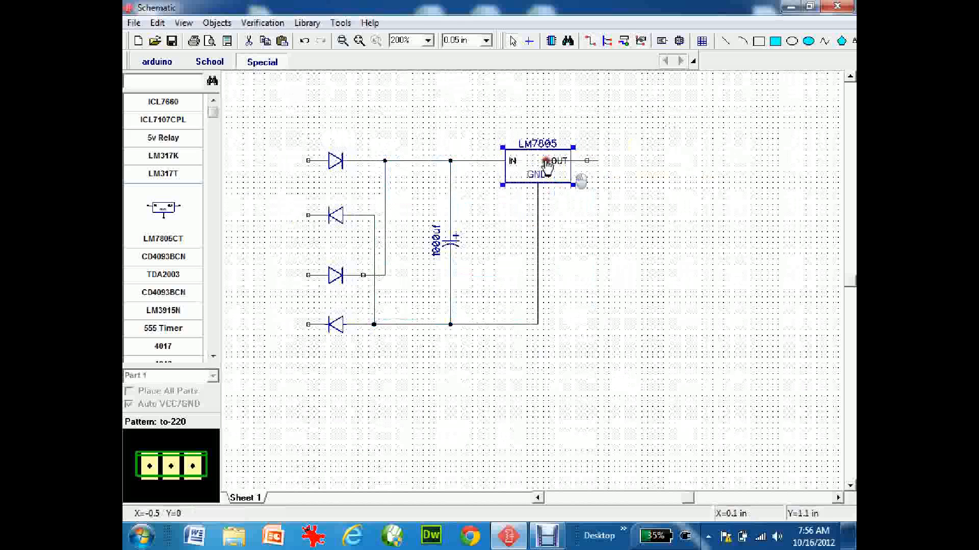
click(677, 271)
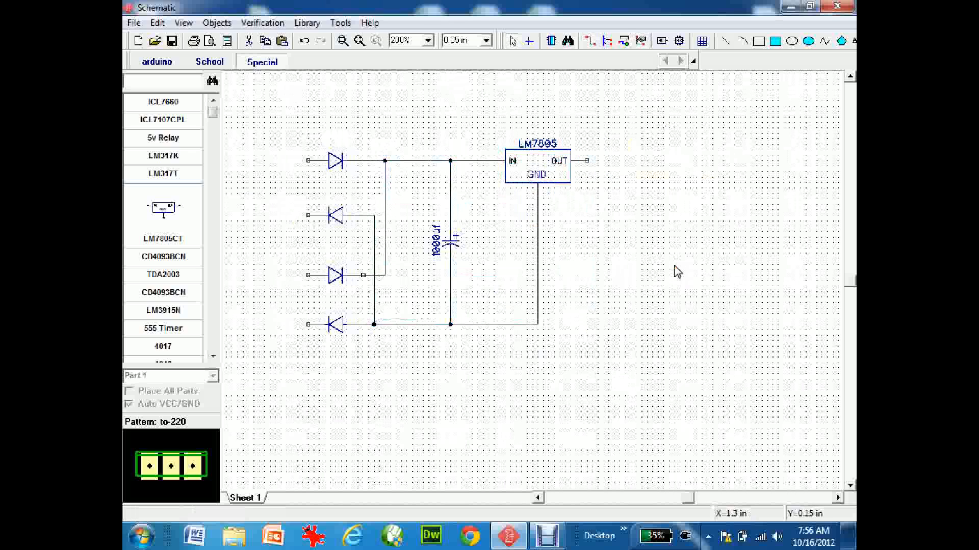
mouse_move(290, 165)
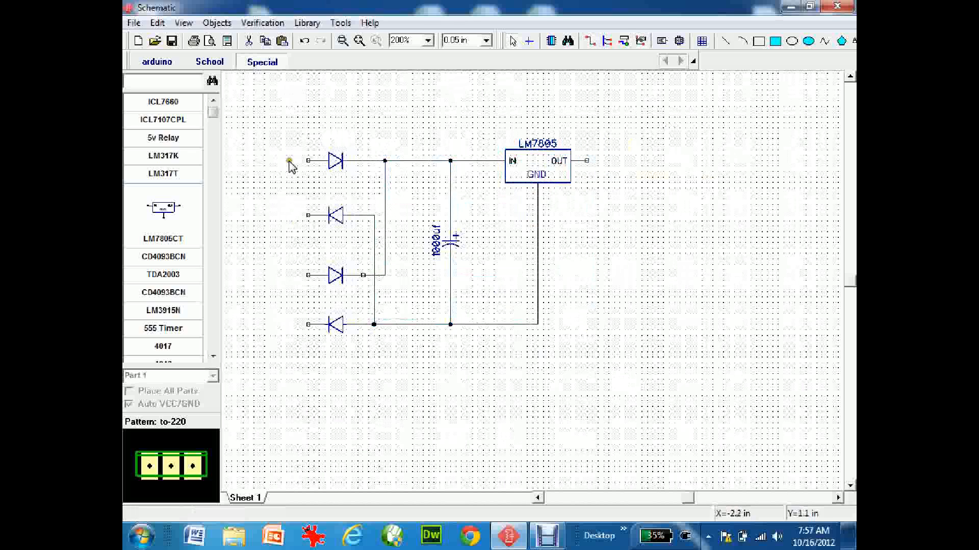
mouse_move(303, 209)
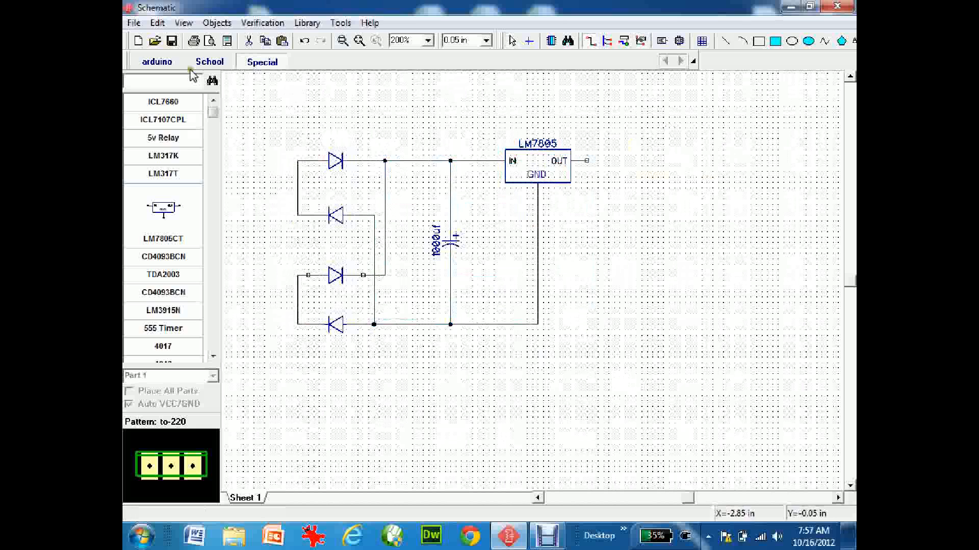
click(209, 61)
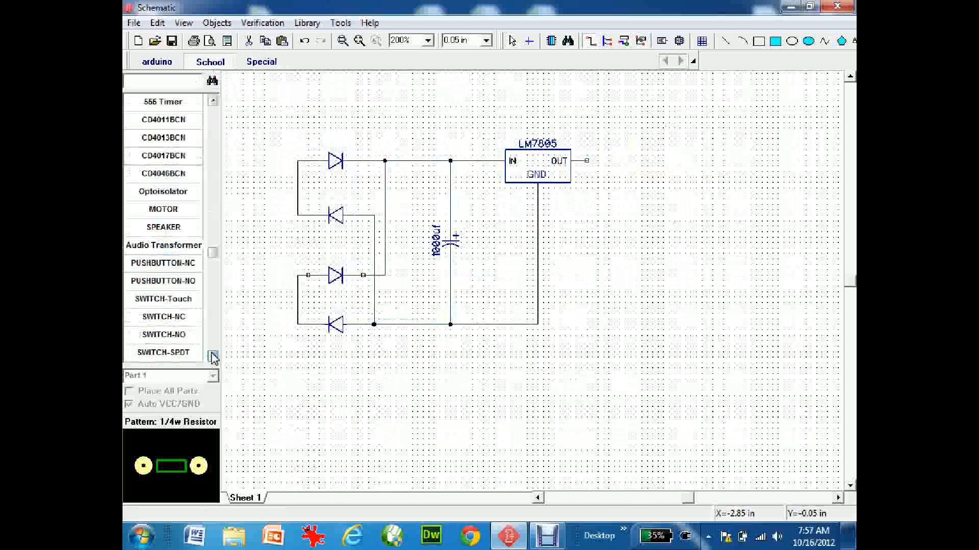
scroll(down, 3)
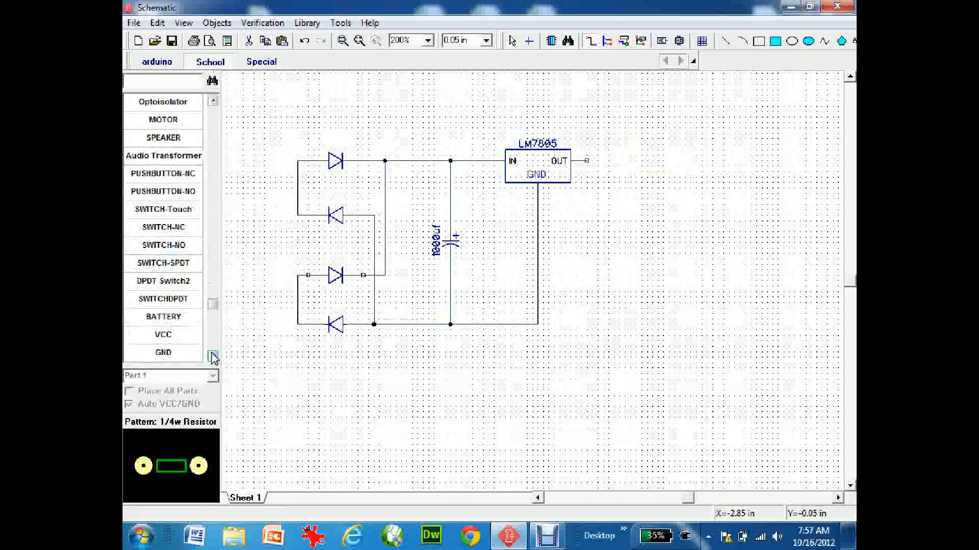
mouse_move(209, 306)
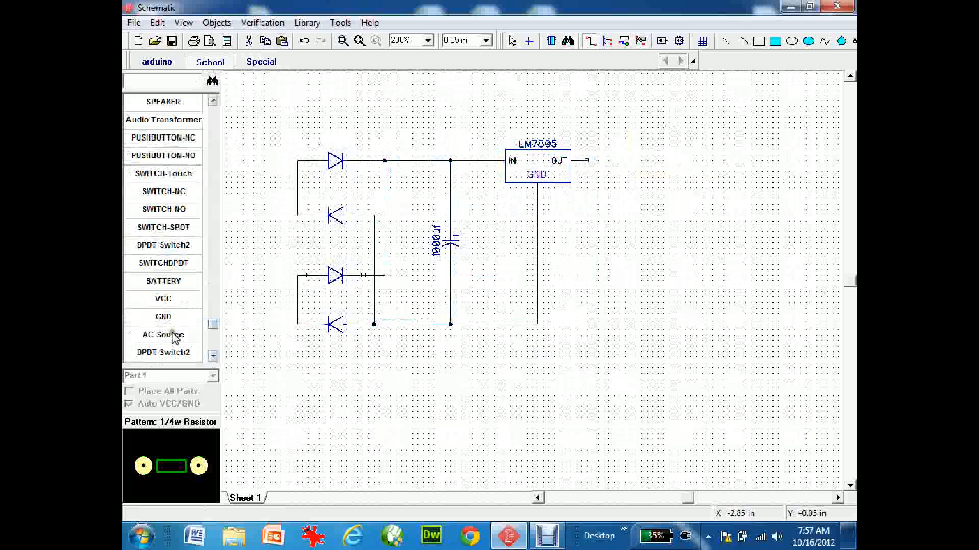
click(162, 334)
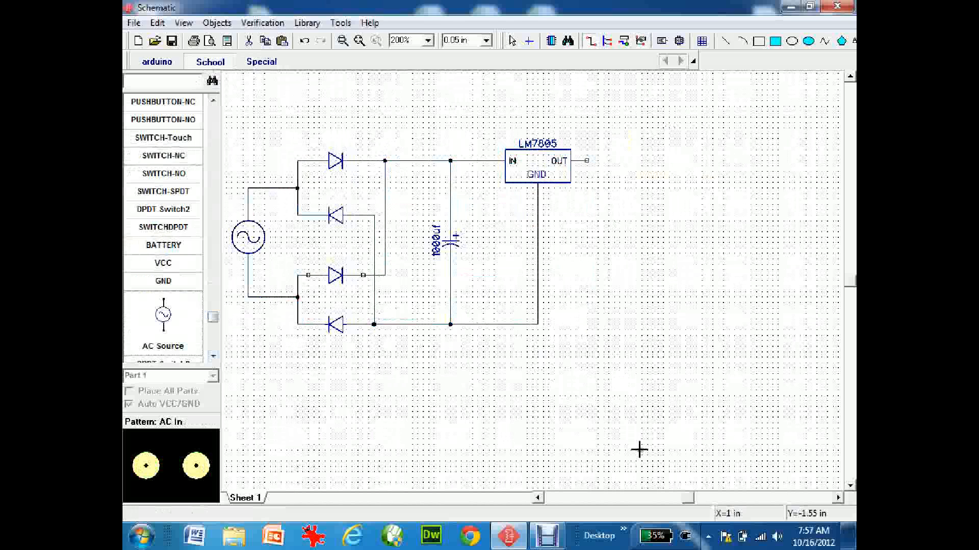
mouse_move(703, 257)
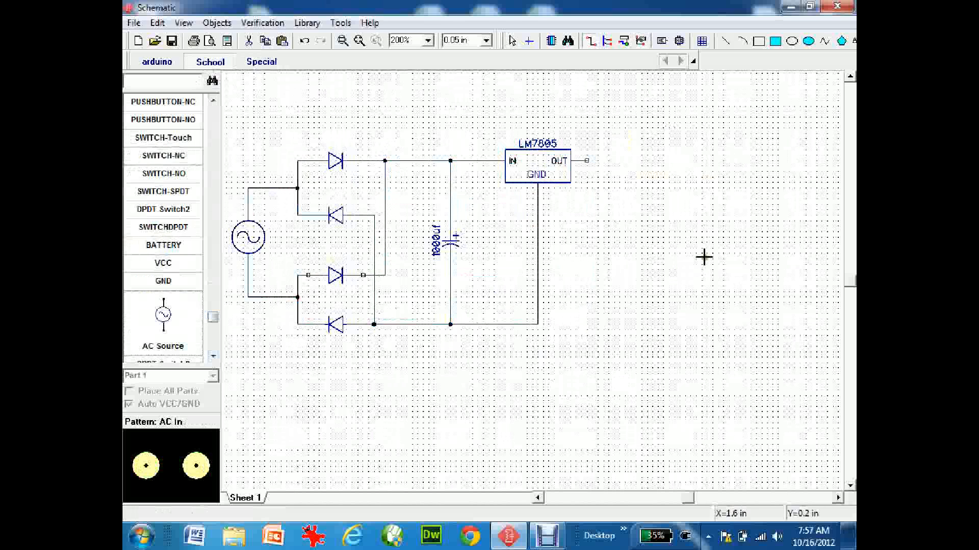
mouse_move(221, 219)
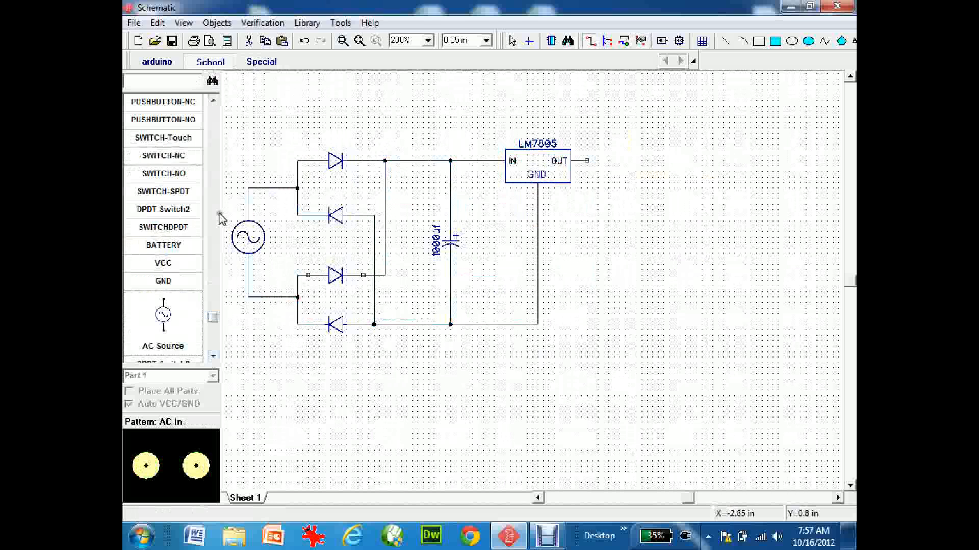
Step: Place the .1uf capacitor, 1/2w resistors and Female USB connector right of the regulator
scroll(up, 3)
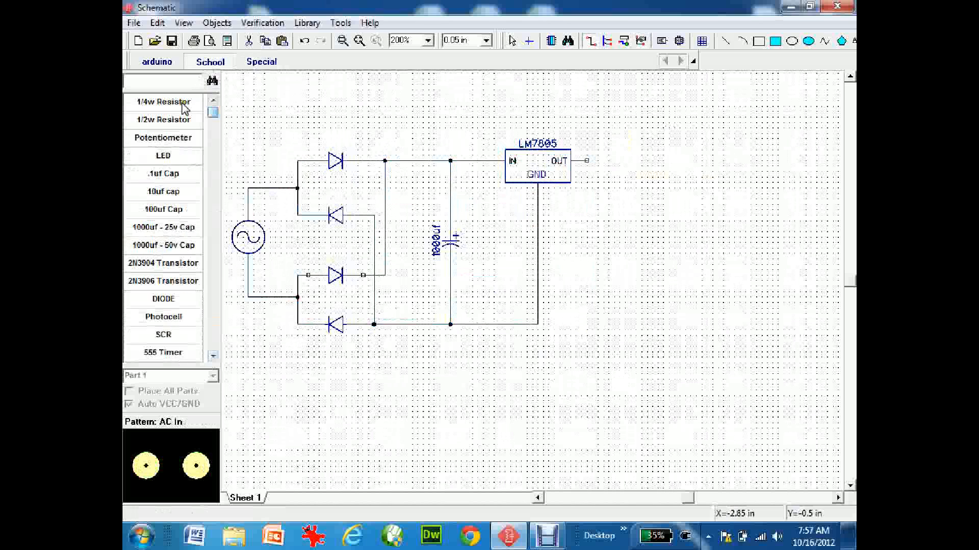
click(163, 173)
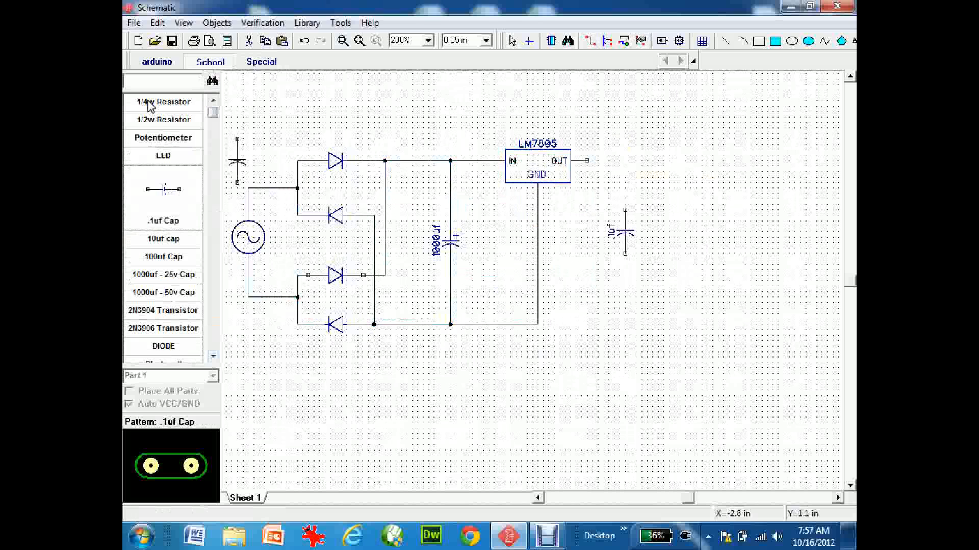
mouse_move(162, 122)
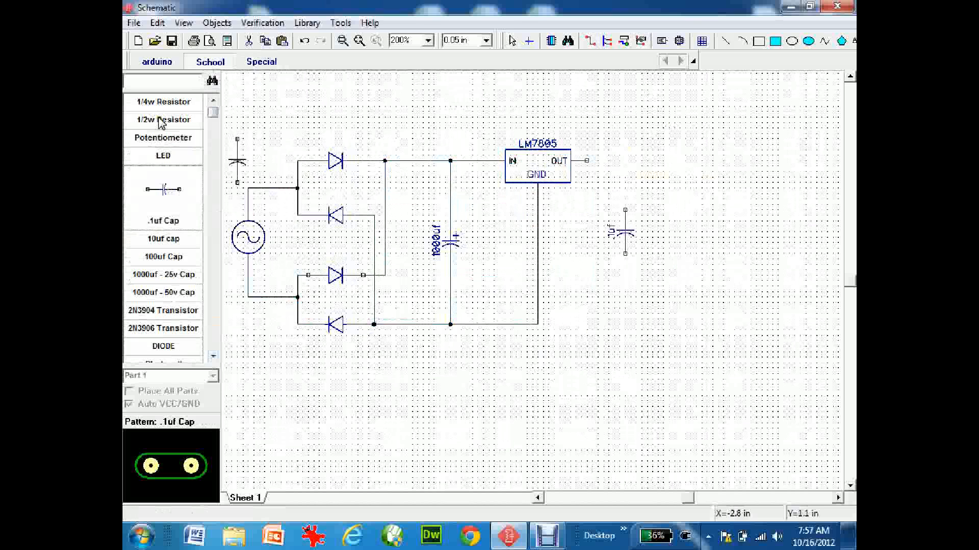
click(162, 102)
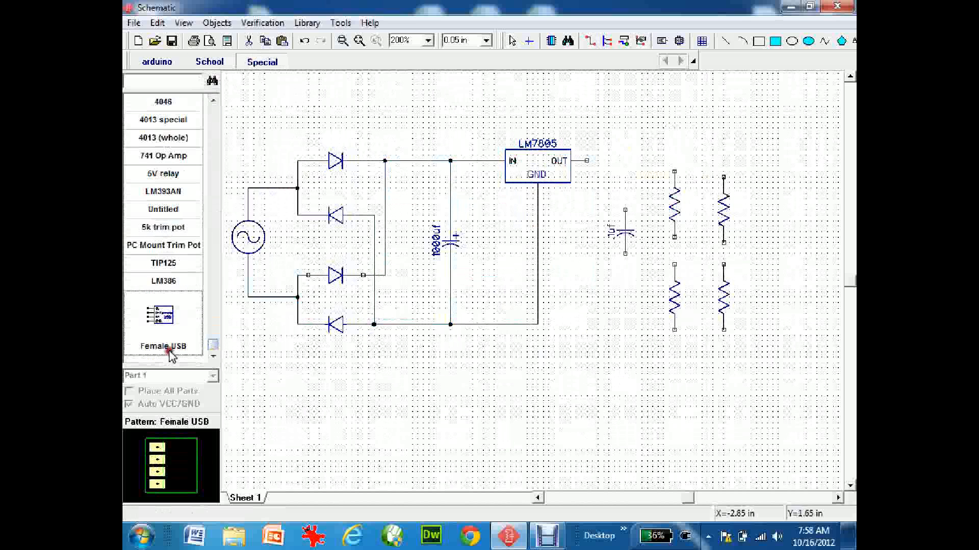
click(809, 244)
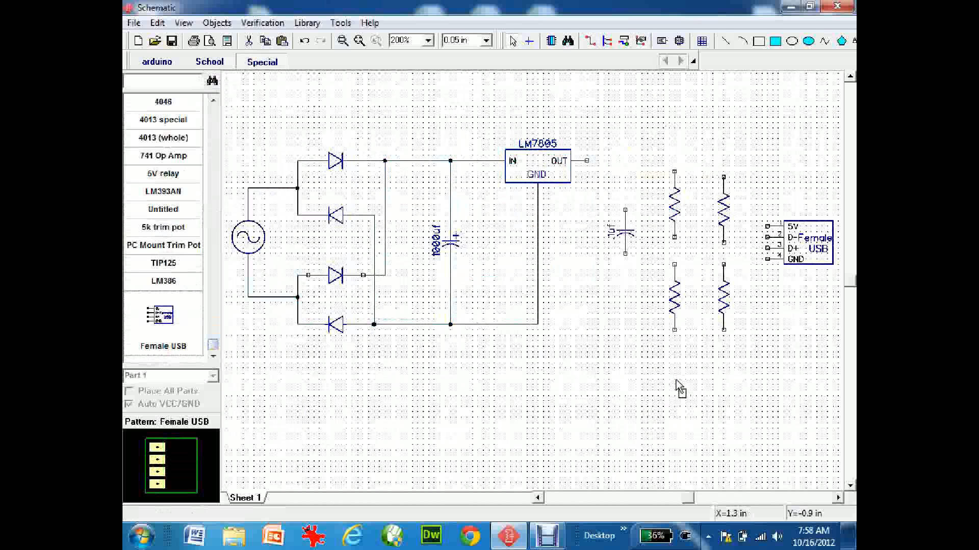
mouse_move(675, 176)
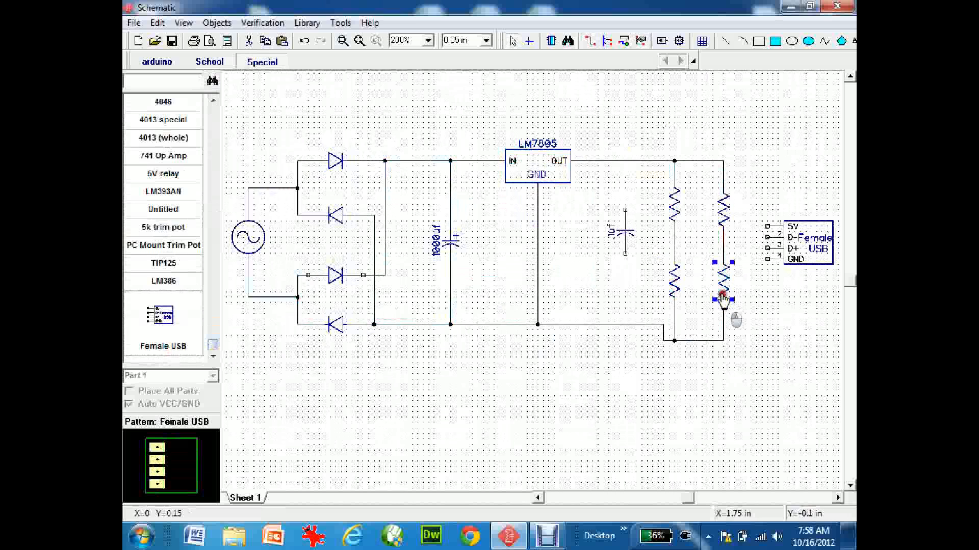
Step: Move the lower right resistor into its column and wire the capacitor's lower end to ground
click(674, 324)
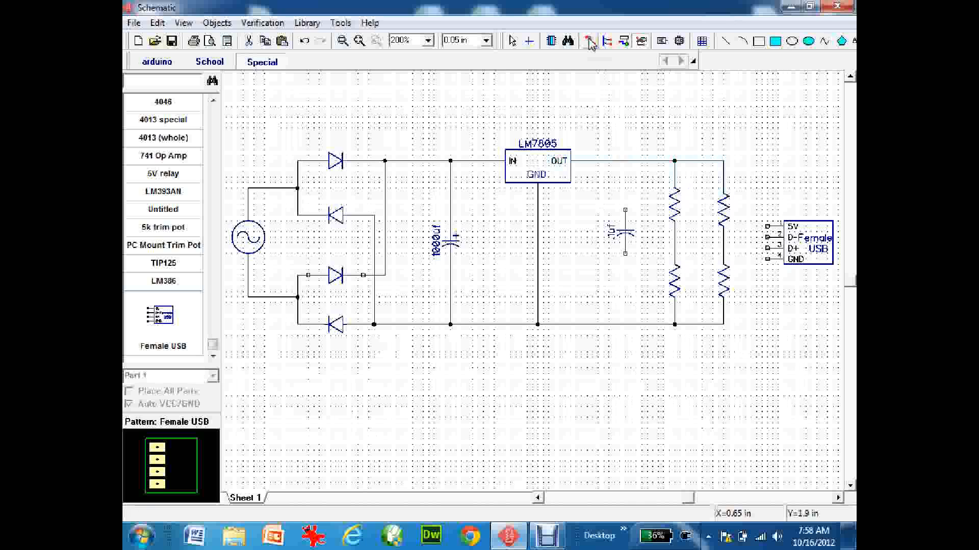
mouse_move(588, 41)
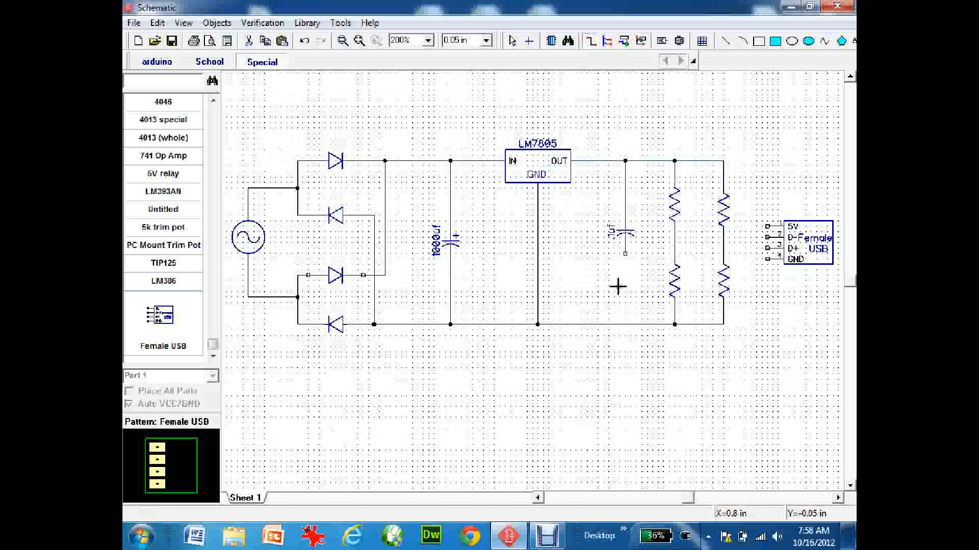
click(624, 325)
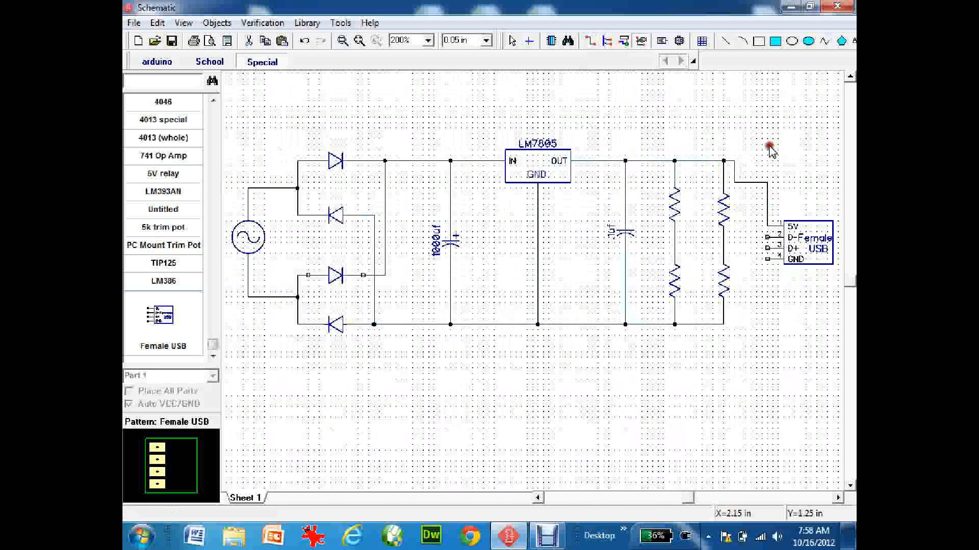
mouse_move(767, 261)
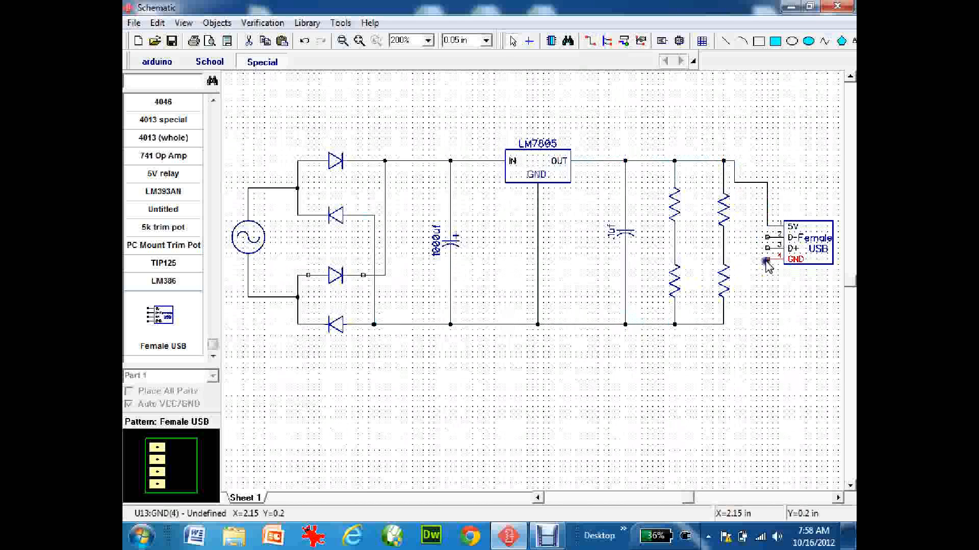
mouse_move(764, 249)
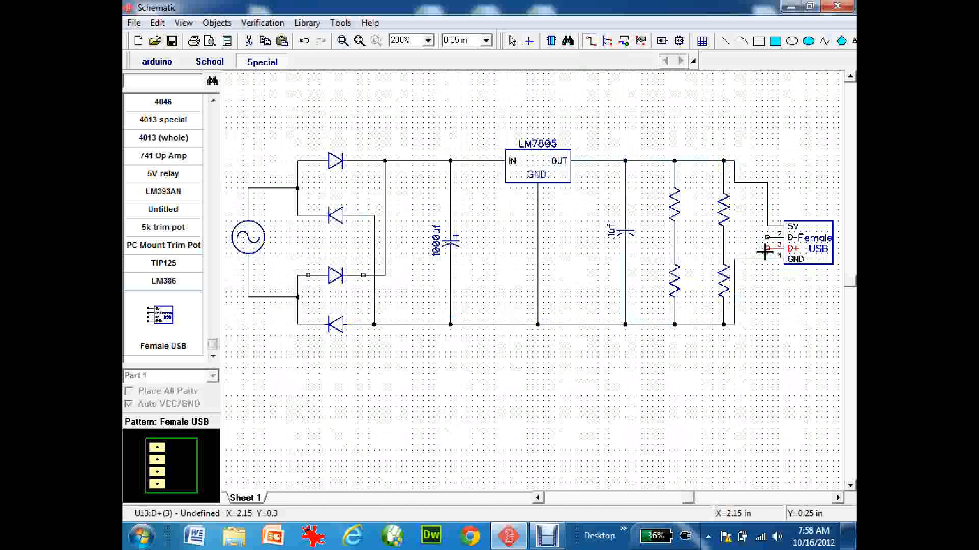
Step: Wire the right divider midpoint to D+ and the left midpoint to D-, straightening the D- route
click(752, 294)
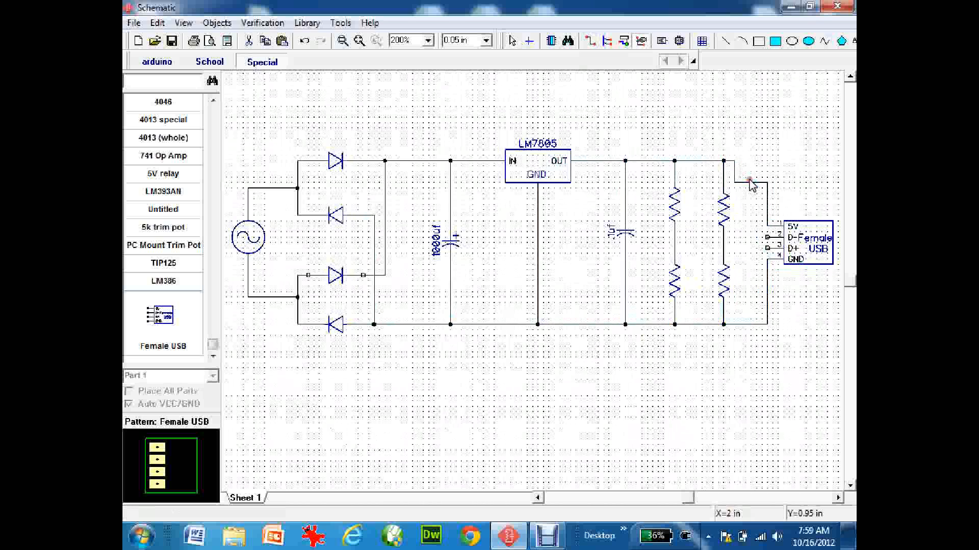
click(748, 162)
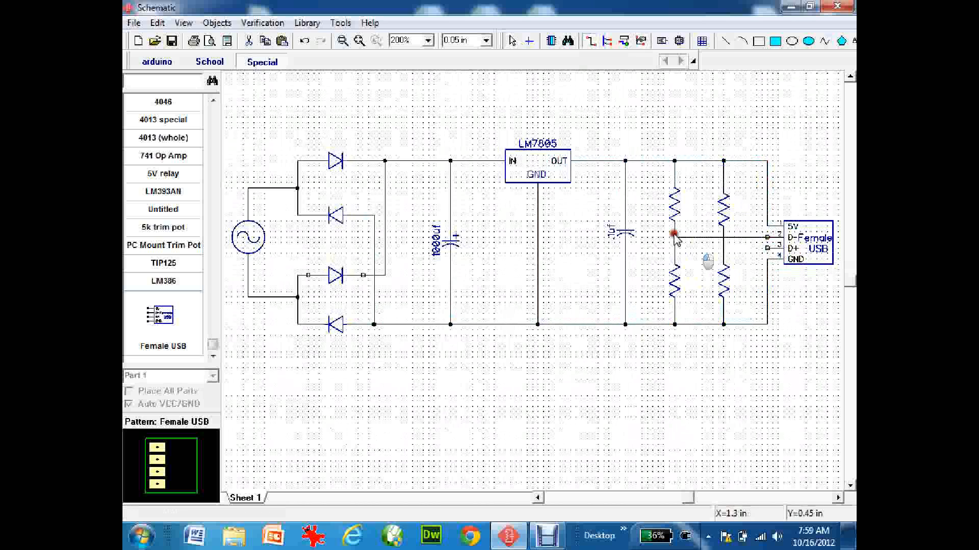
click(674, 236)
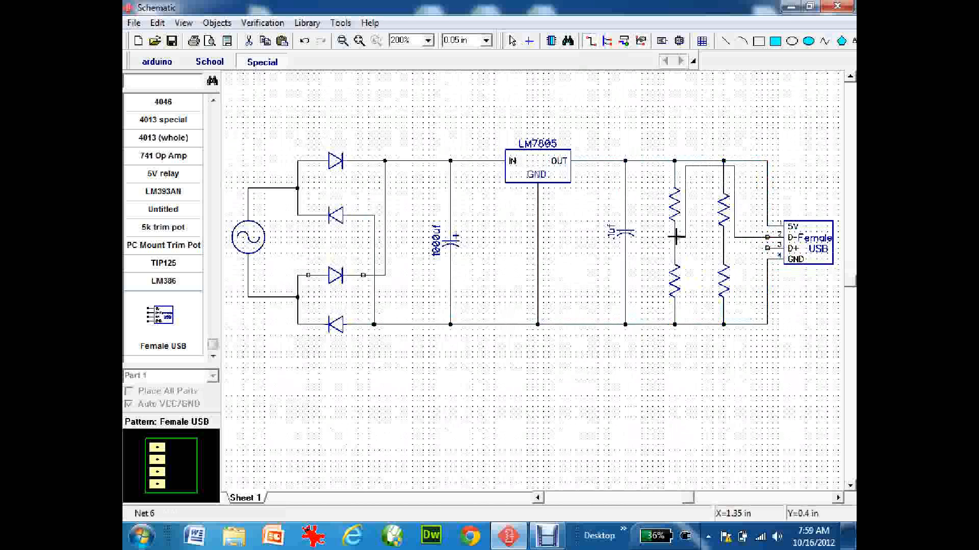
mouse_move(773, 247)
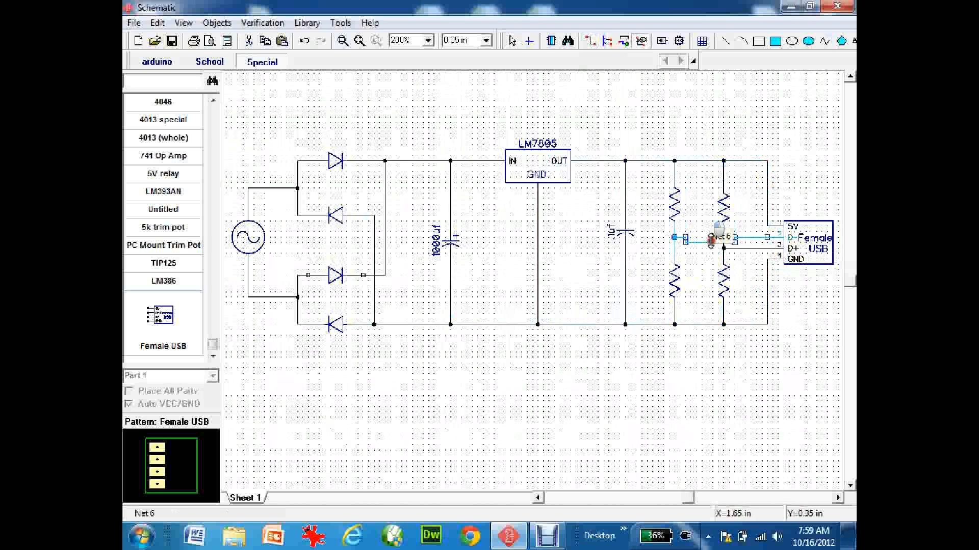
click(681, 390)
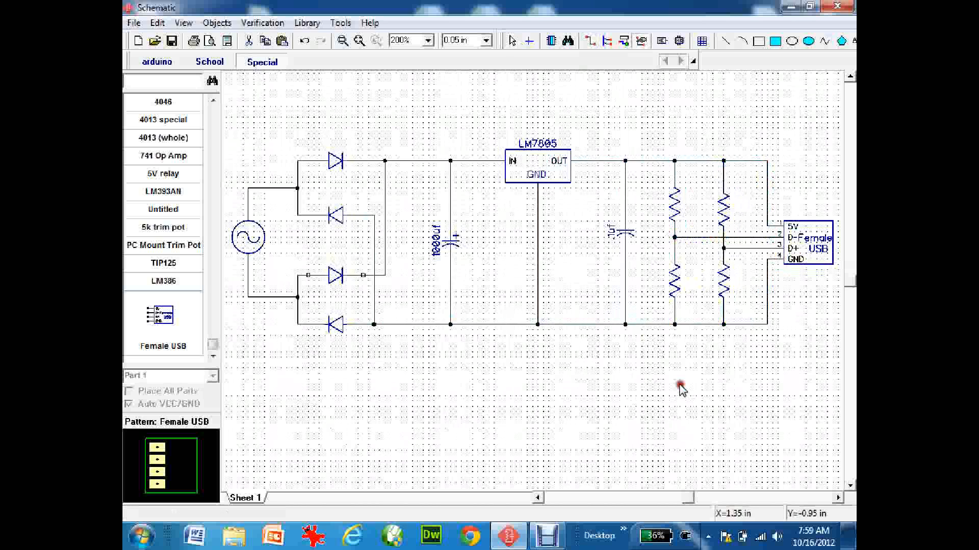
mouse_move(681, 390)
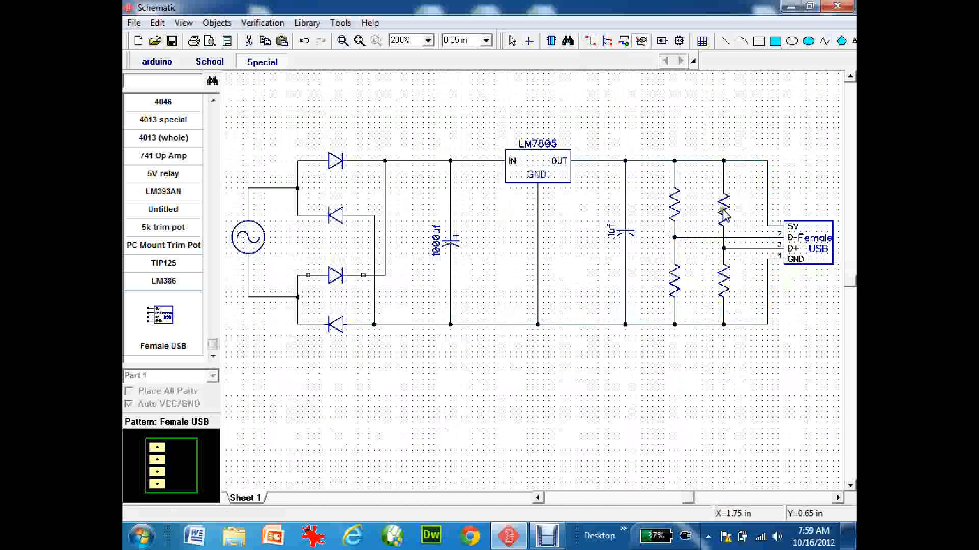
Step: Enter 150k as the Value of the upper left resistor in its Properties
click(723, 203)
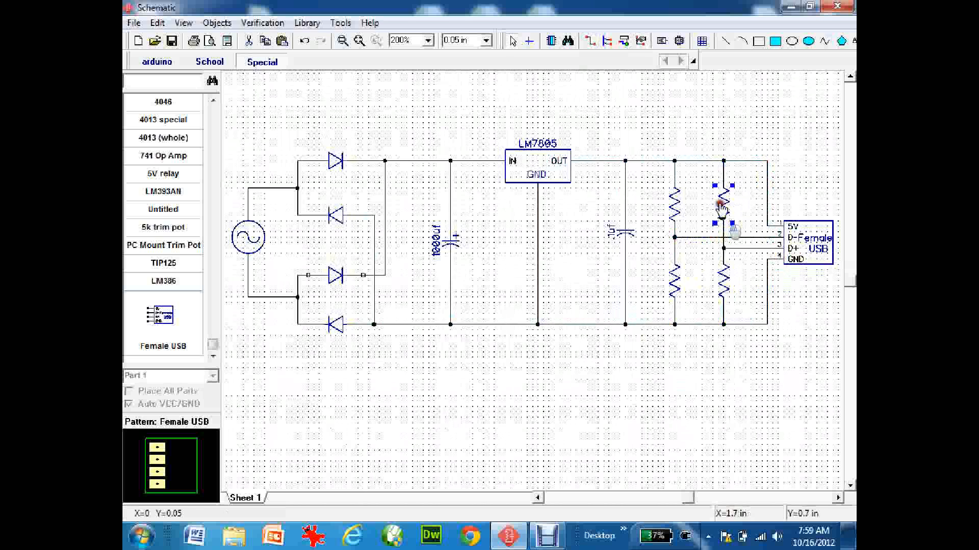
right_click(673, 209)
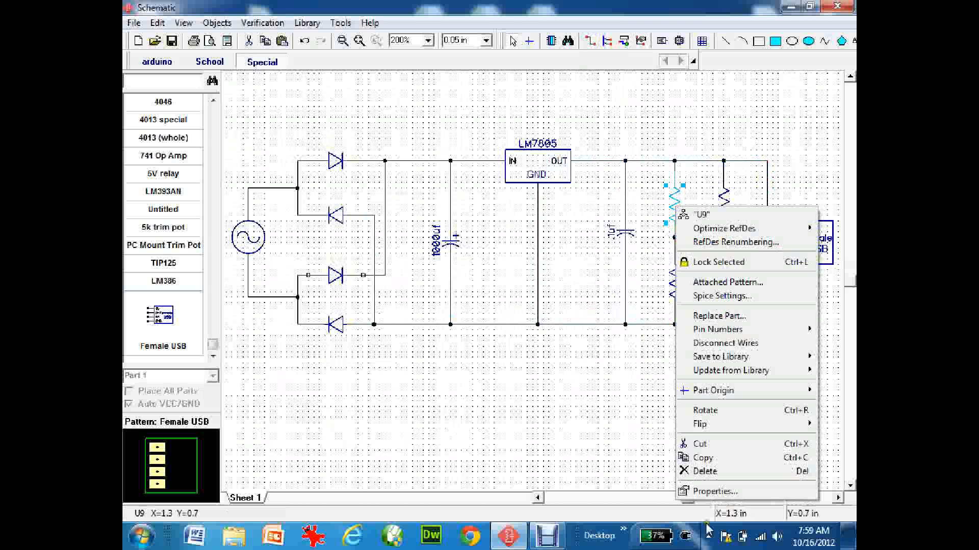
click(713, 491)
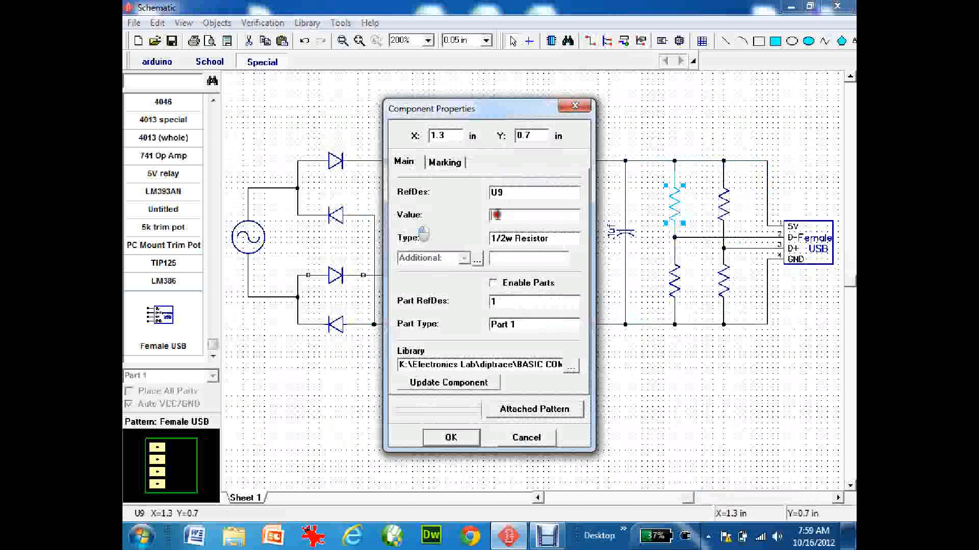
text(15)
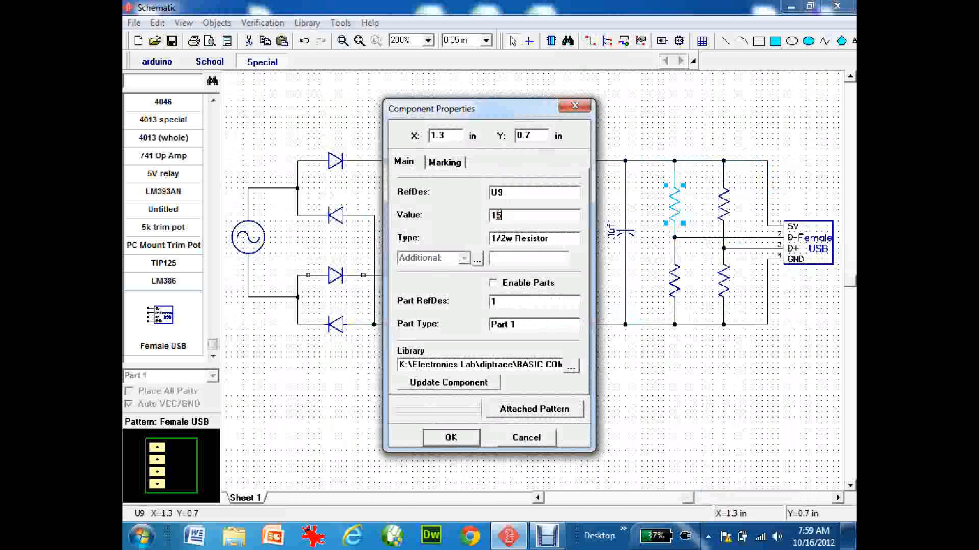
text(150k)
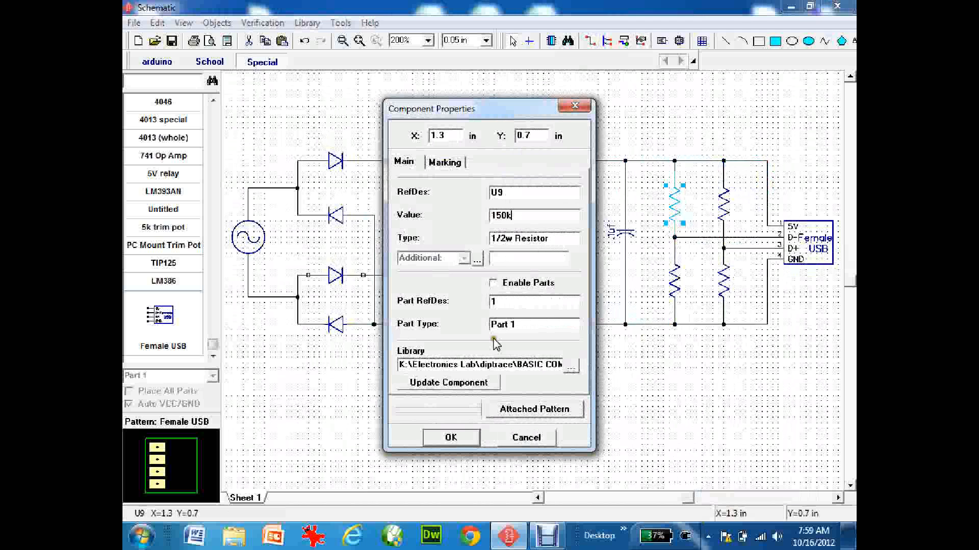
click(450, 436)
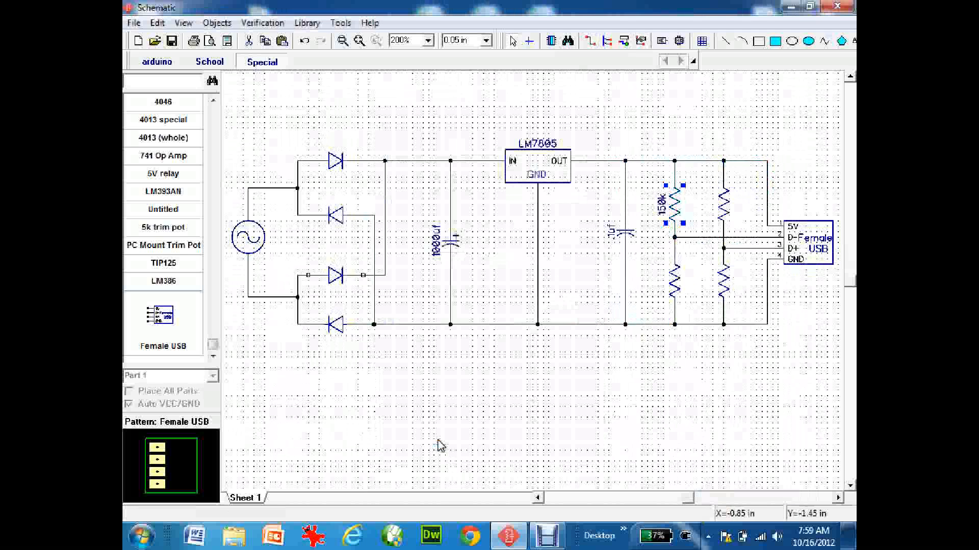
mouse_move(675, 284)
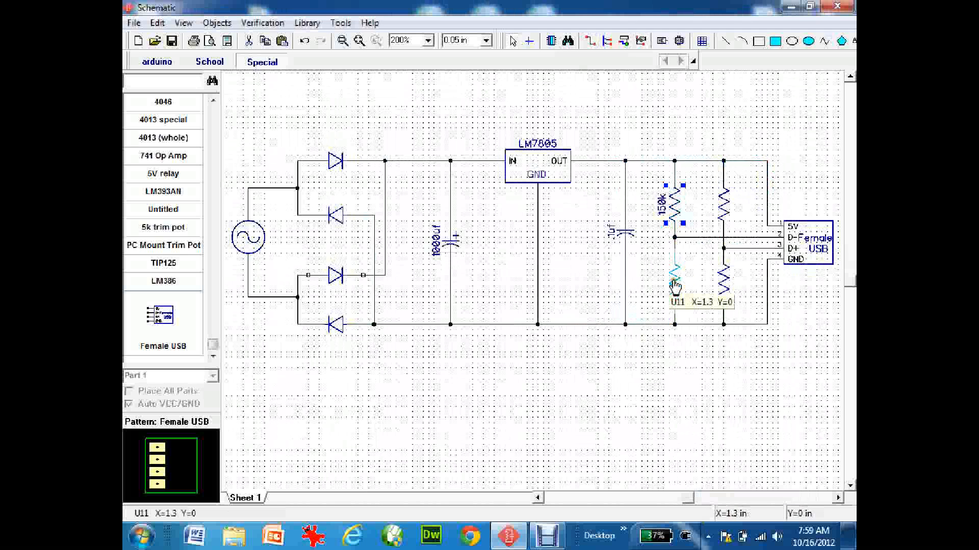
Step: Set the lower left resistor's value to 100k and the upper right resistor's to 47k
double_click(675, 275)
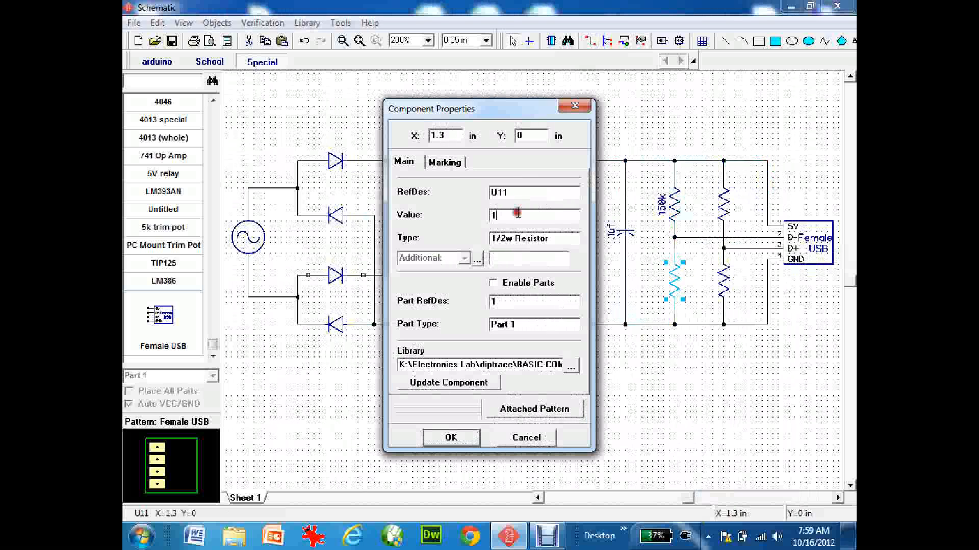
text(00k)
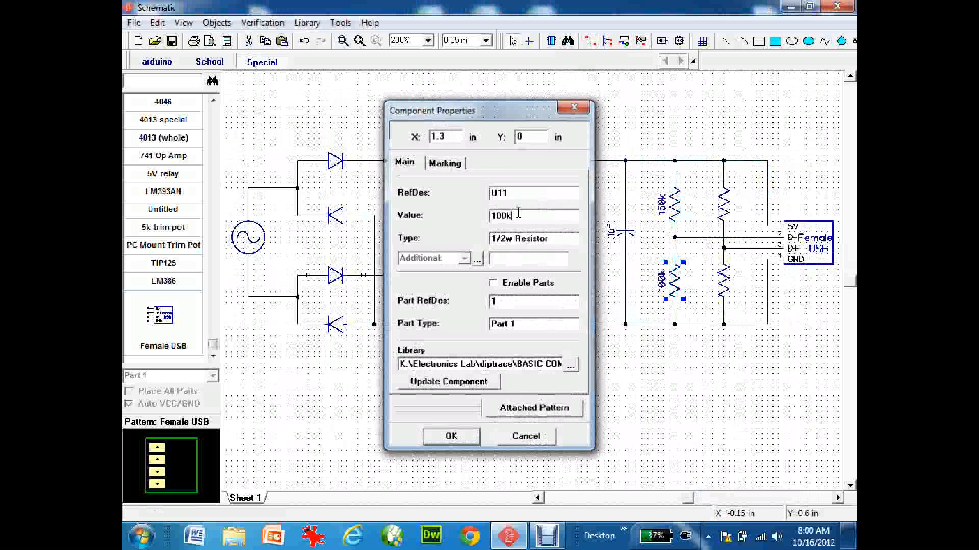
click(450, 435)
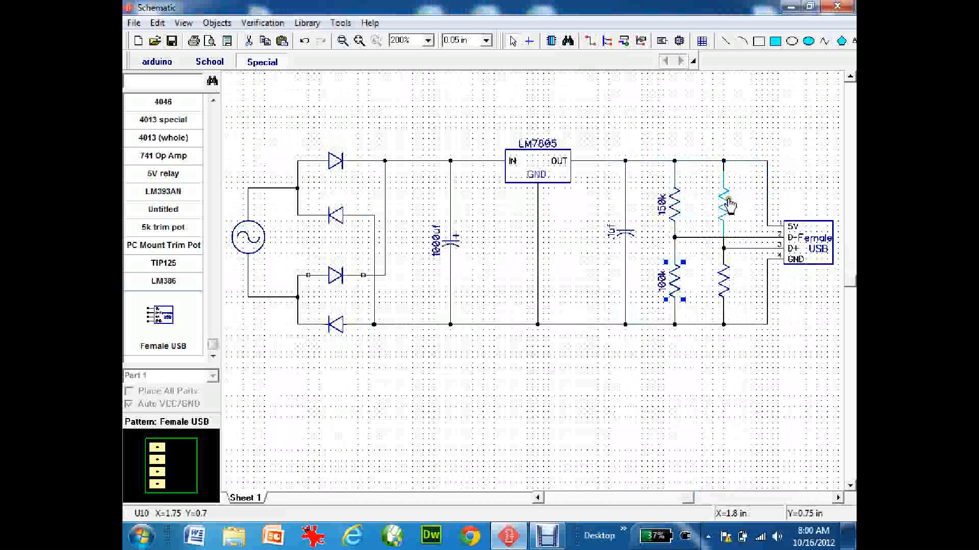
double_click(724, 203)
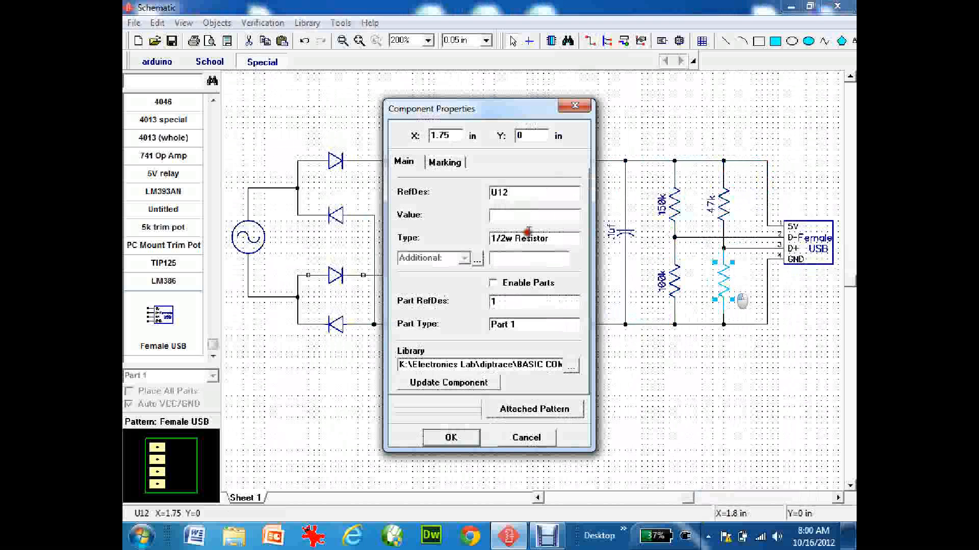
text(47k)
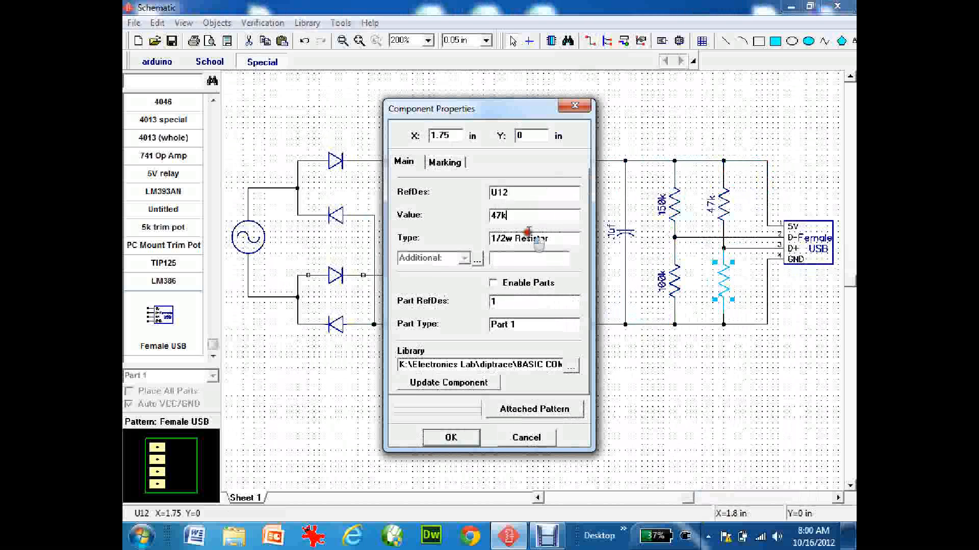
click(449, 437)
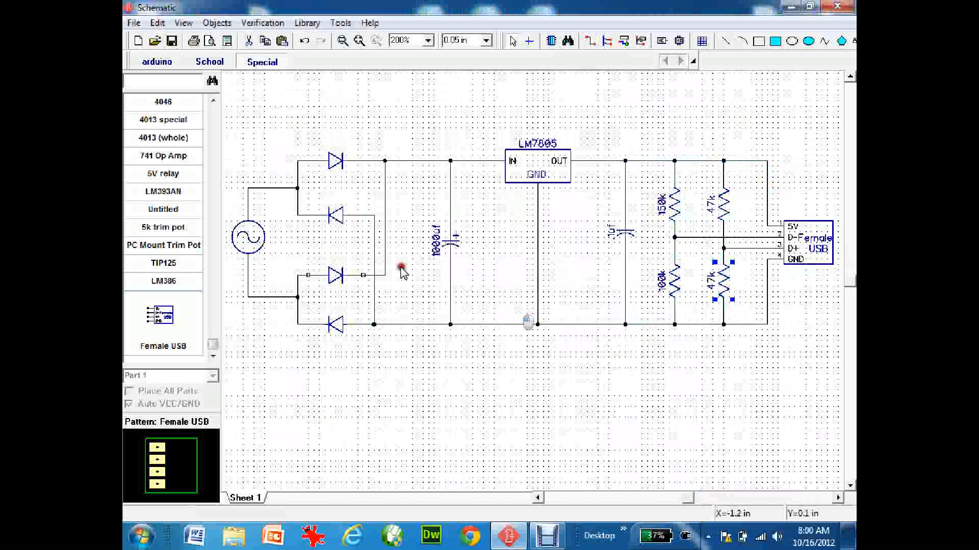
mouse_move(337, 196)
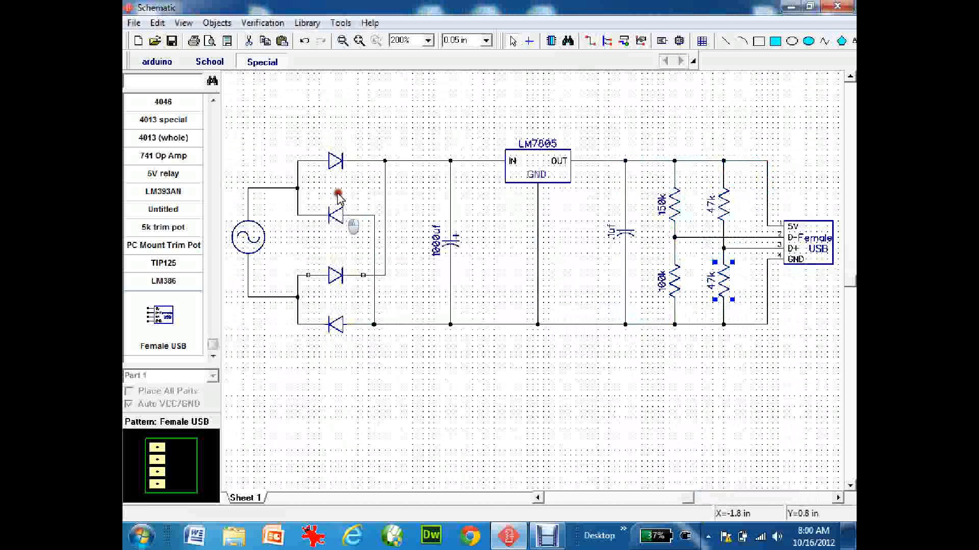
mouse_move(615, 206)
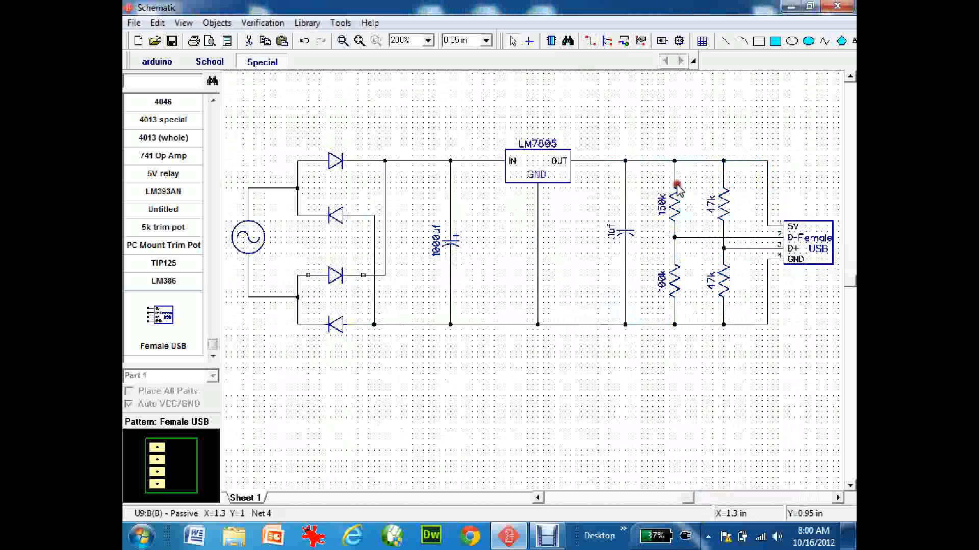
mouse_move(183, 23)
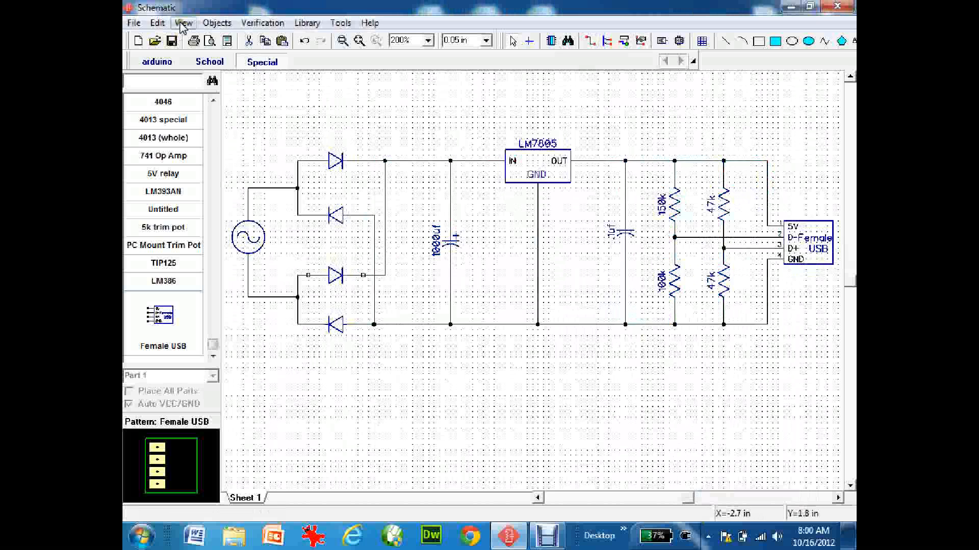
click(183, 23)
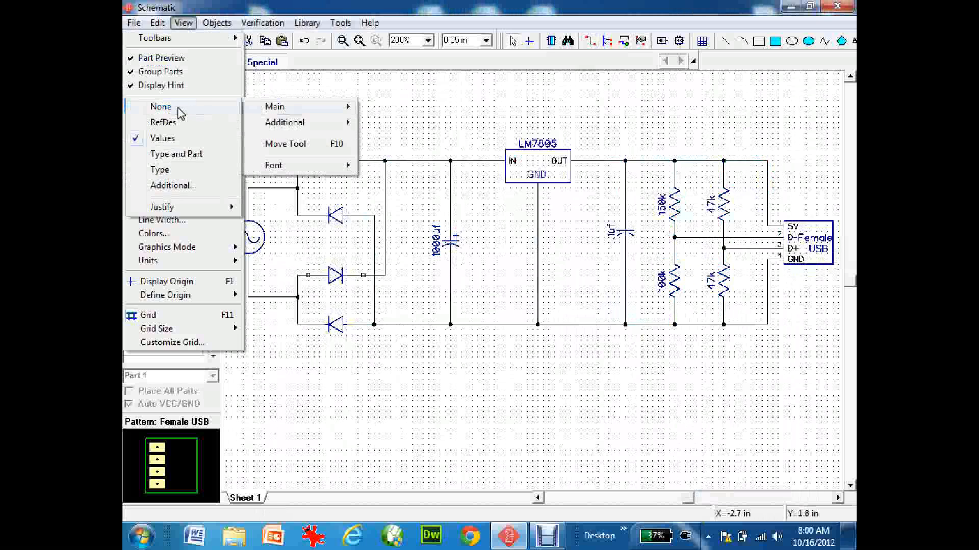
click(161, 106)
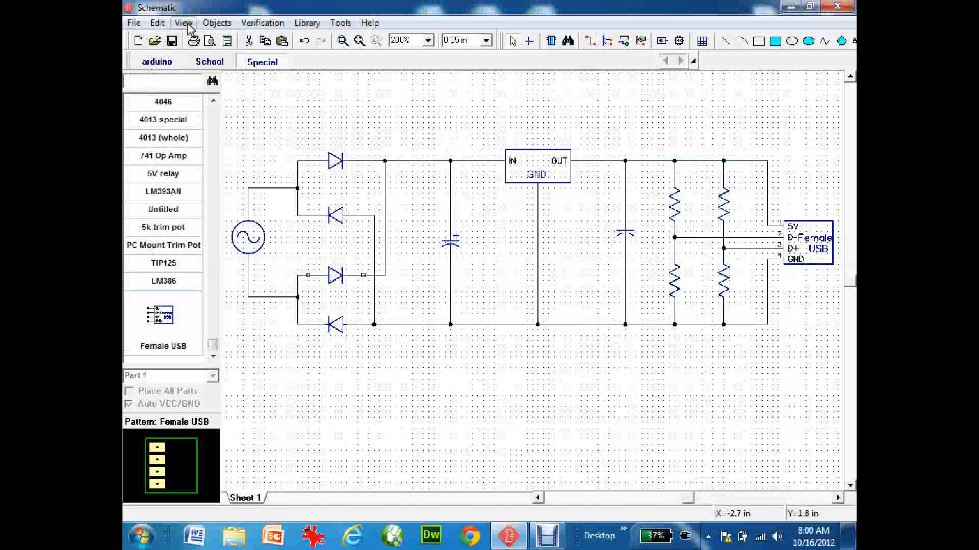
click(183, 23)
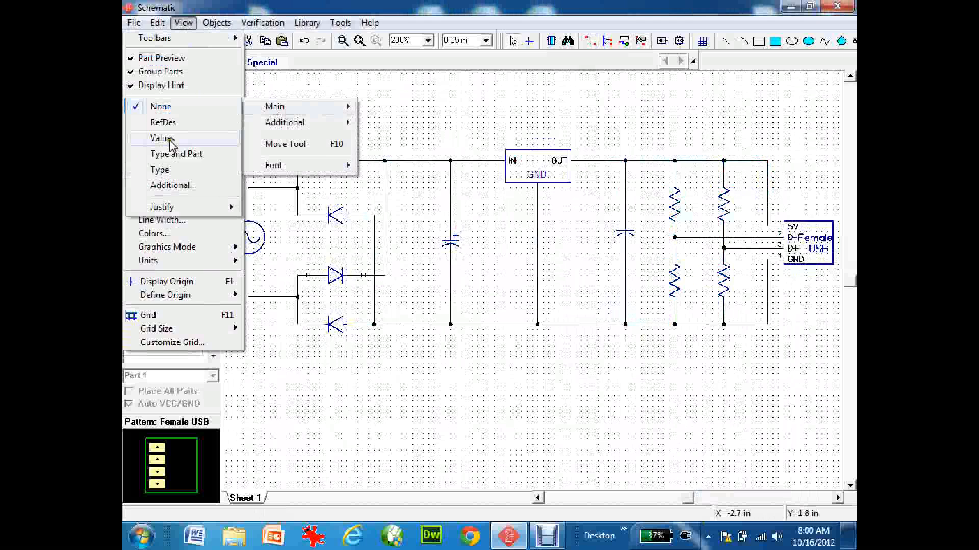
click(161, 138)
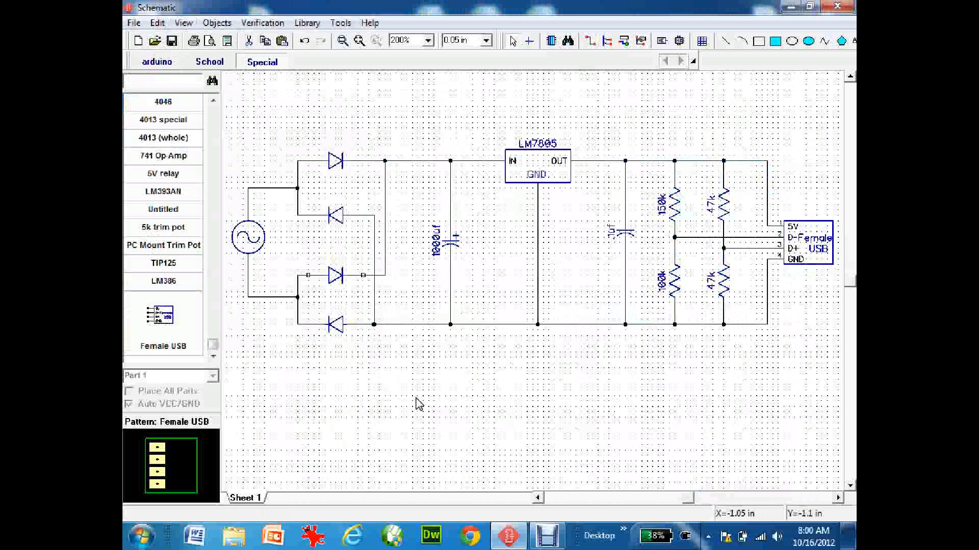
Step: Save the schematic as 'test as a class demo.dch' in My Documents\DipTrace
click(133, 23)
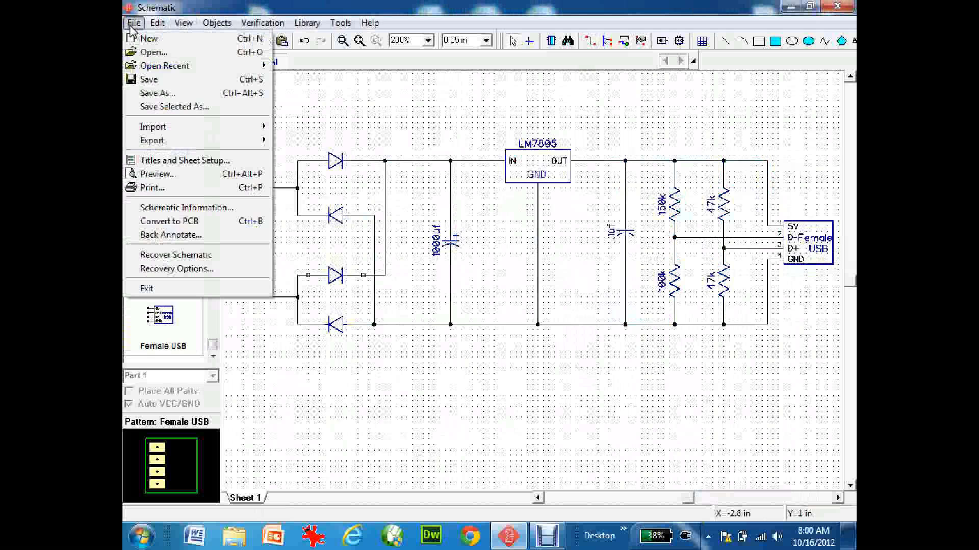
click(157, 93)
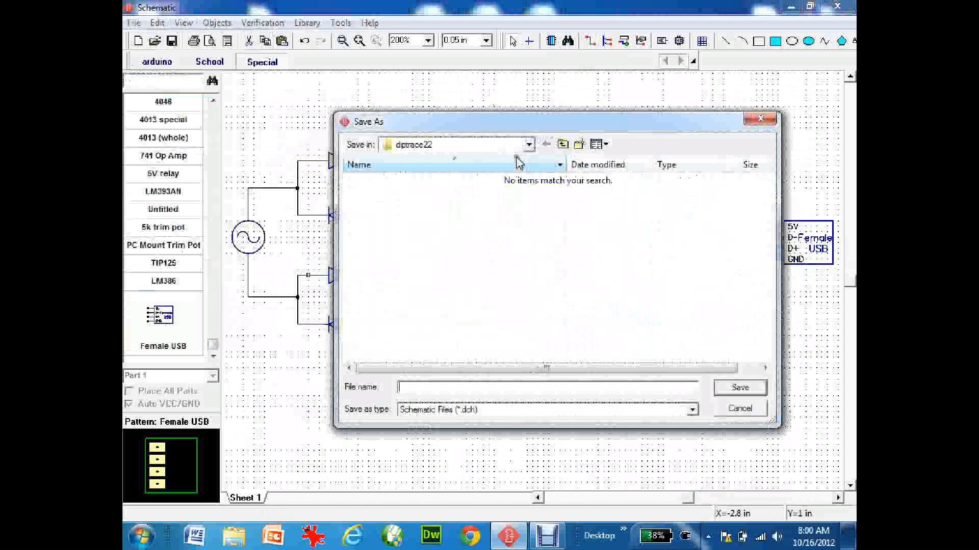
click(528, 144)
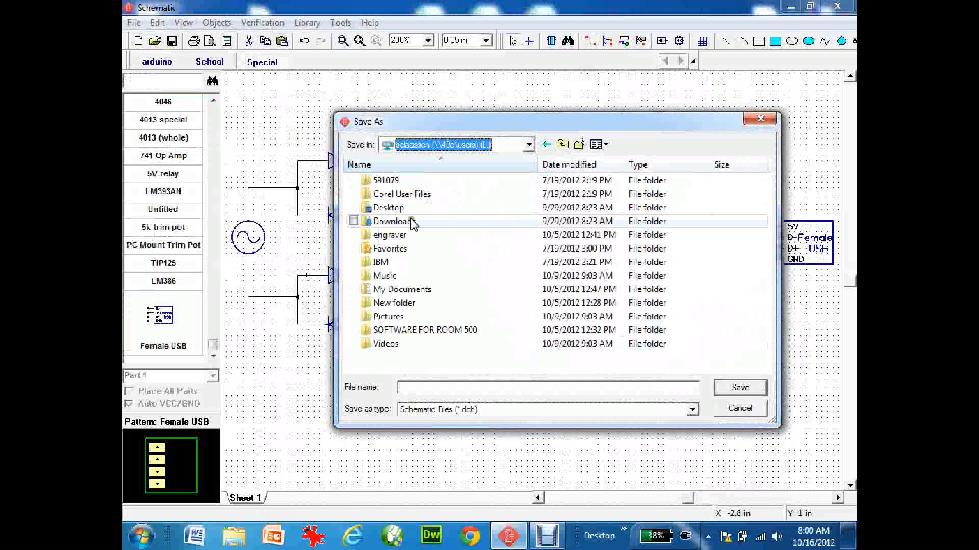
double_click(402, 289)
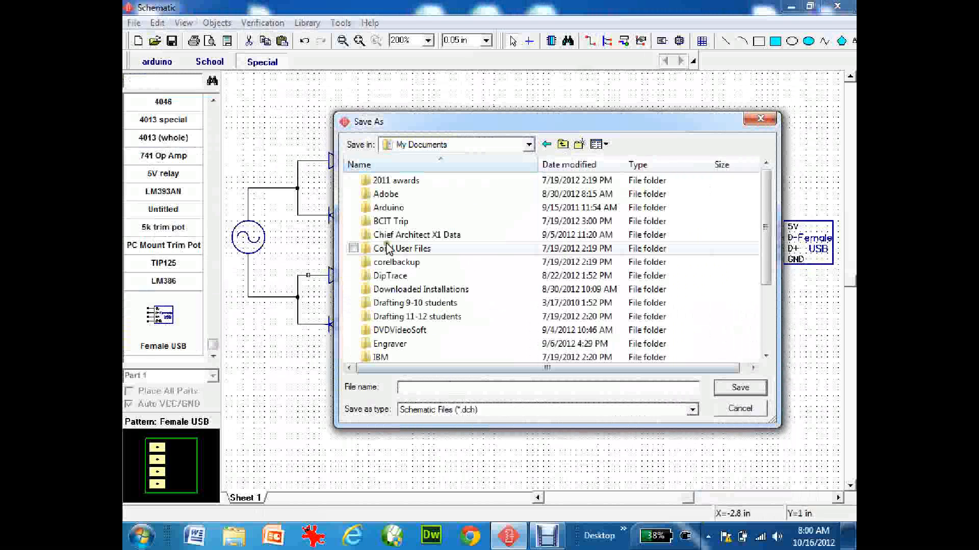
double_click(389, 275)
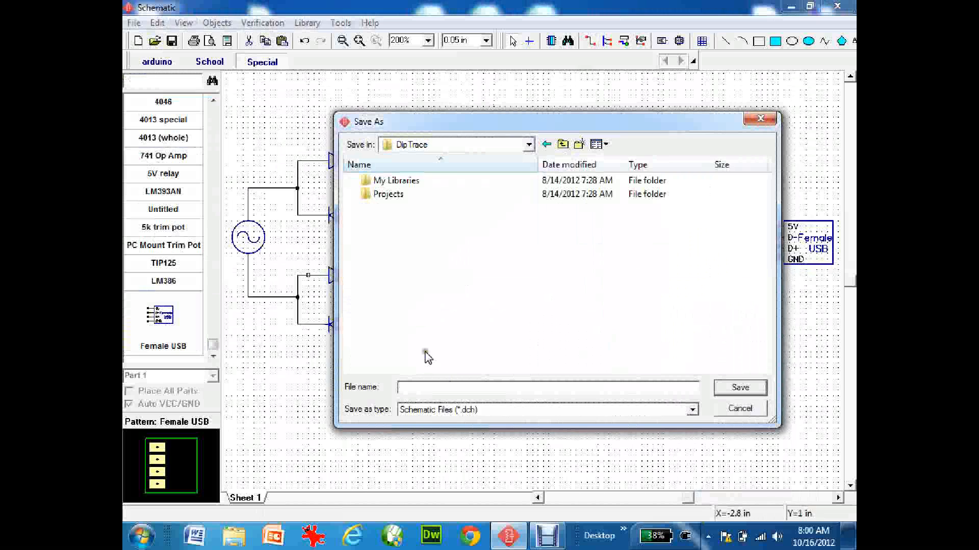
click(543, 386)
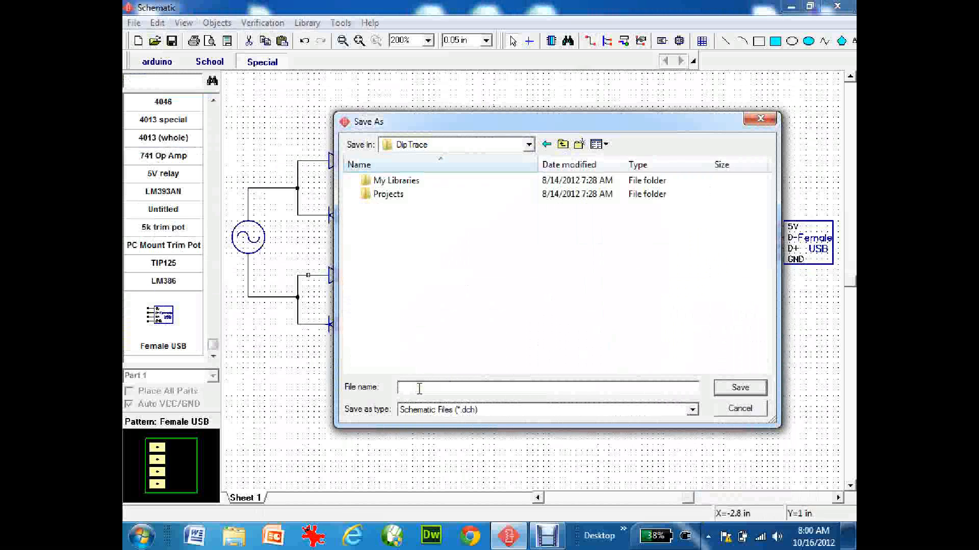
text(test)
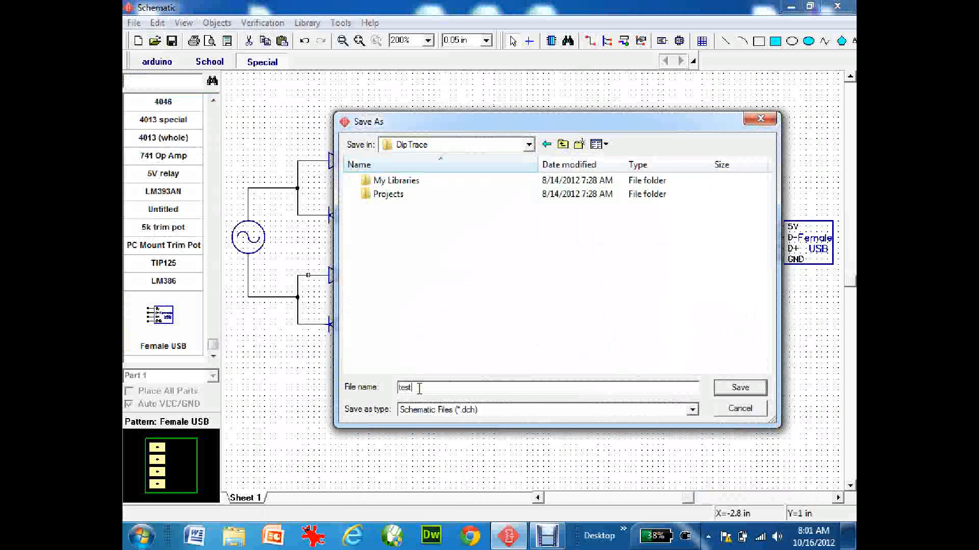
text(as a class demo)
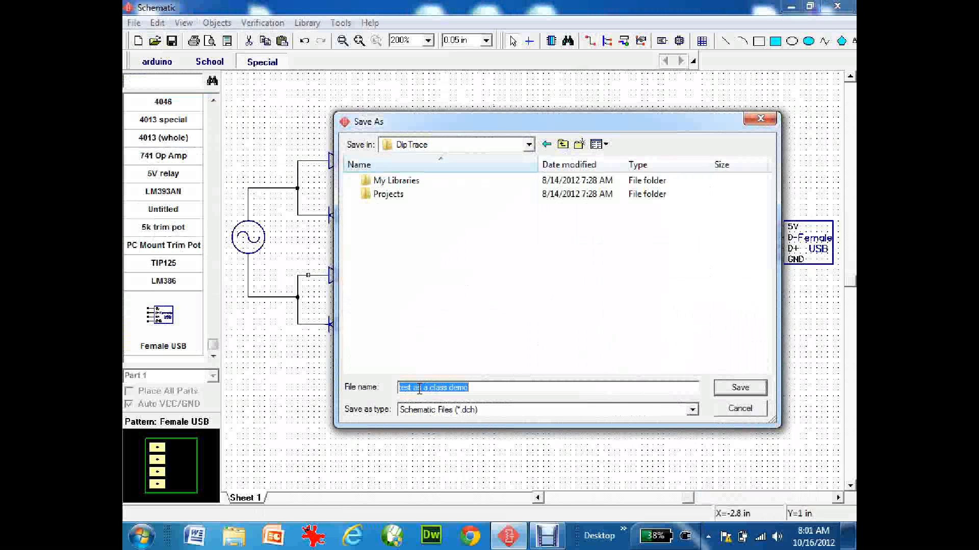
click(739, 387)
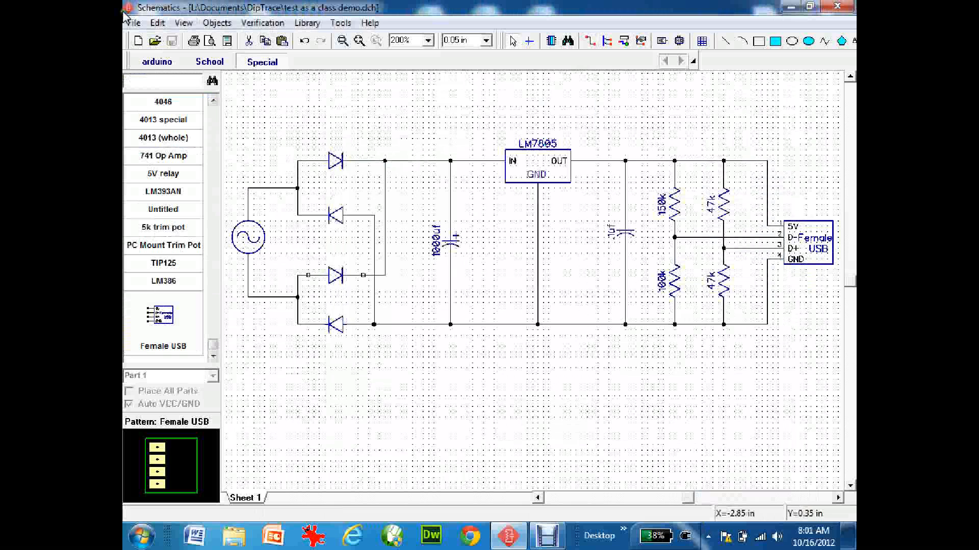
Step: Show the File menu with its Convert to PCB command
click(133, 23)
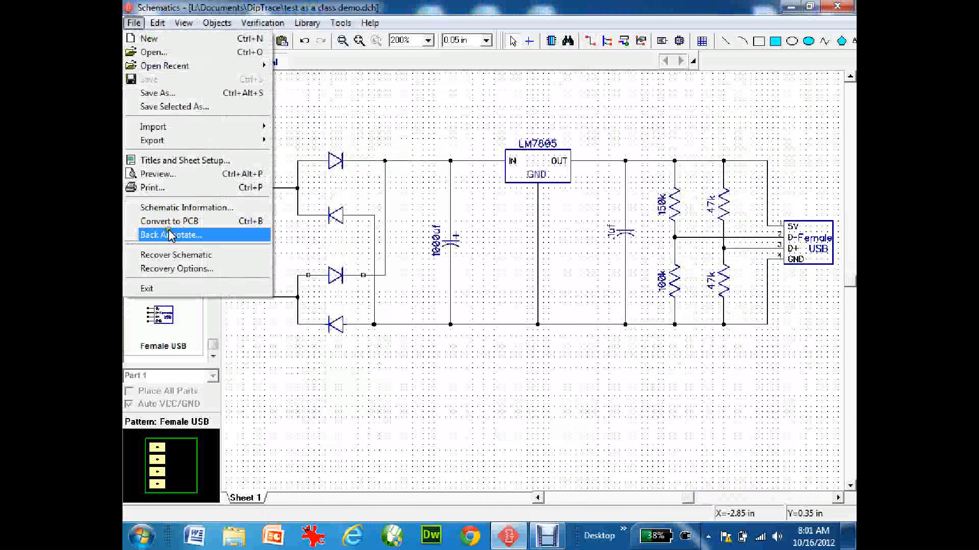
mouse_move(169, 221)
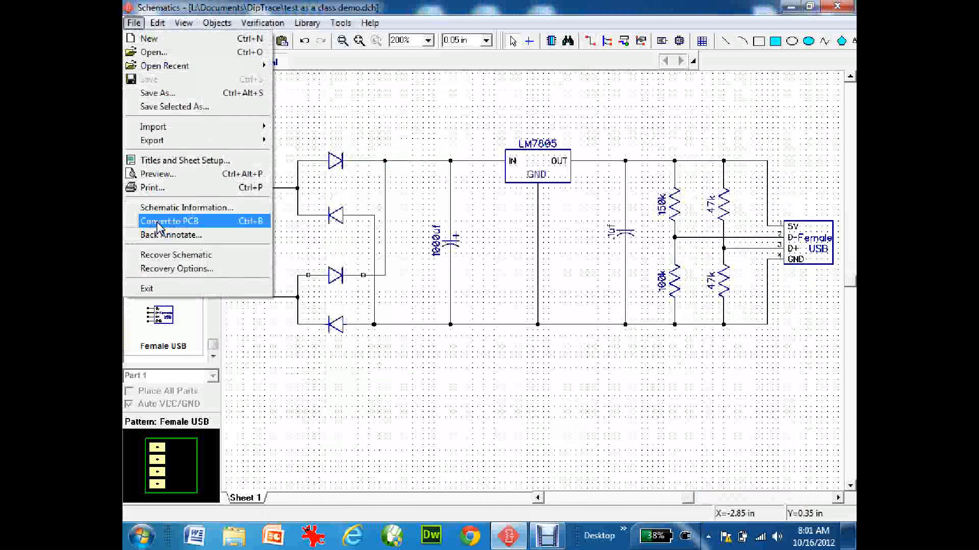